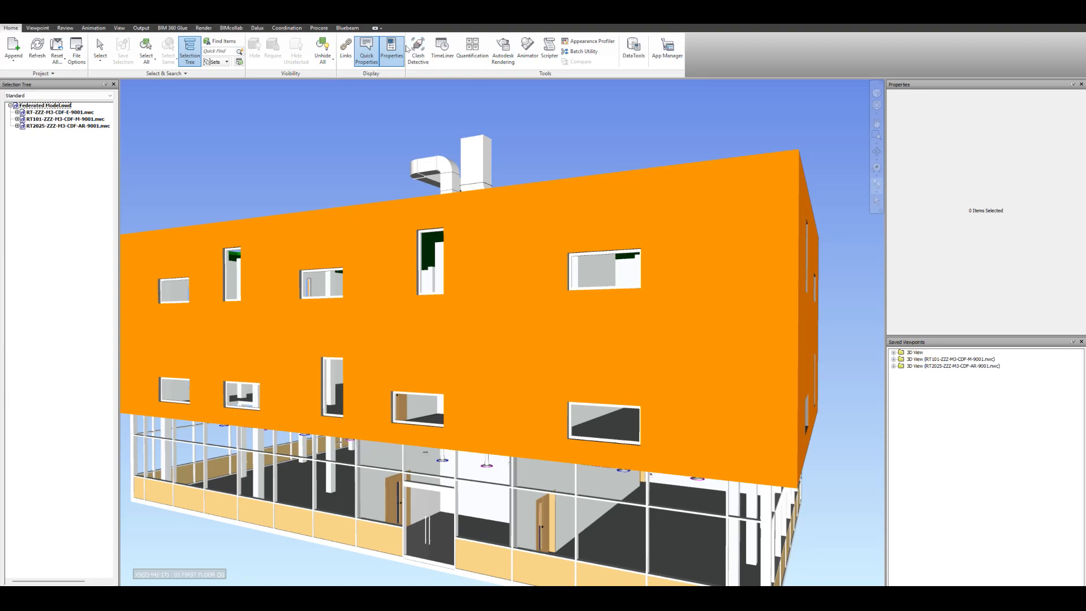
- Open the TimeLiner window from the Tools group of the Home ribbon
left_click(442, 49)
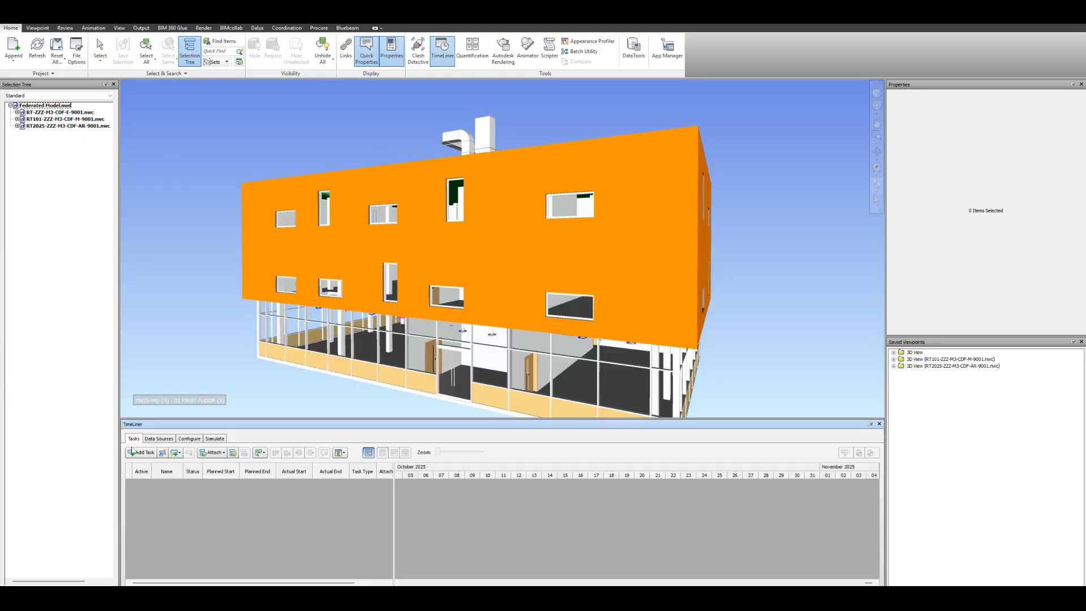
- Add the first tasks and name them Floor, Walls and Windows
left_click(141, 452)
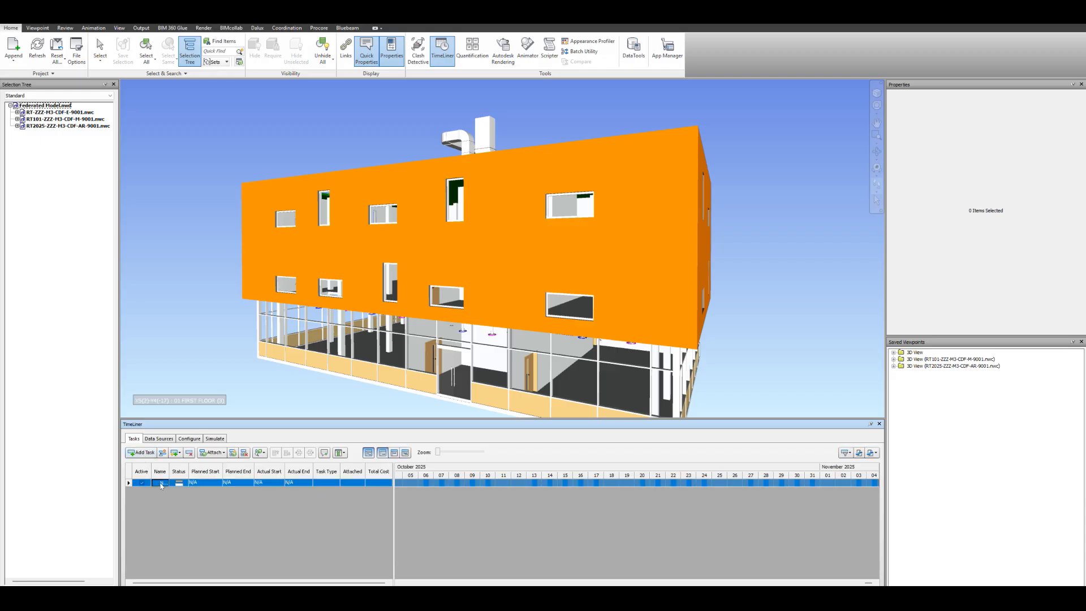
right_click(161, 483)
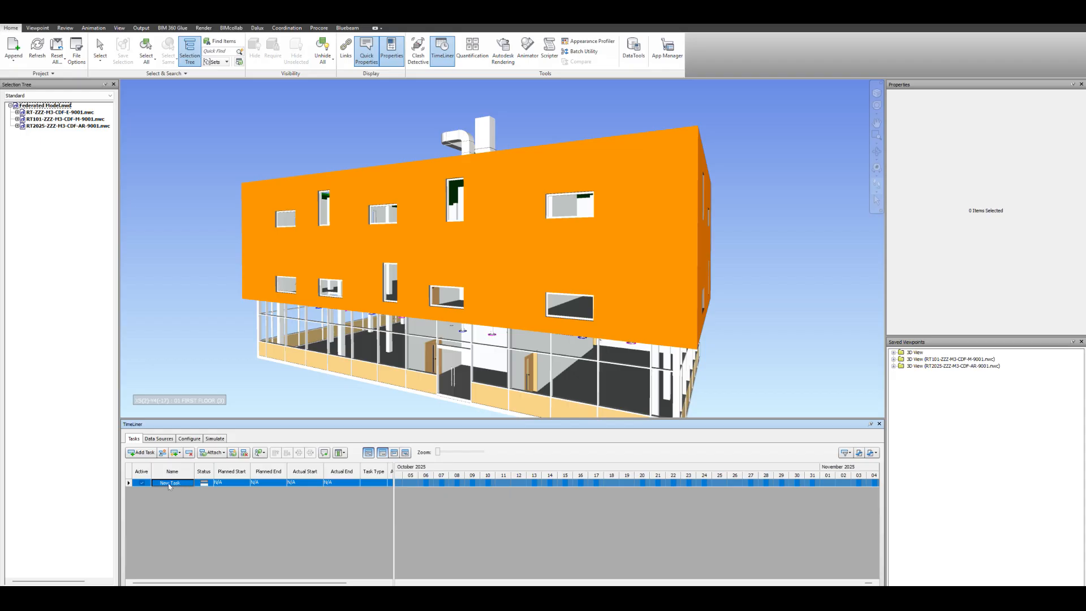
double_click(171, 483)
type("n")
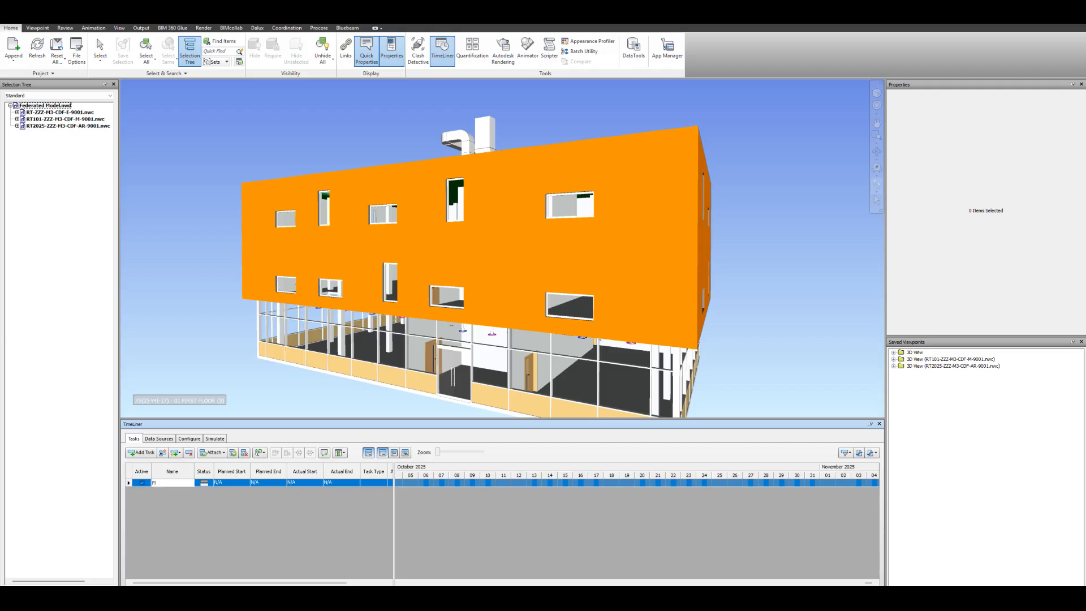
type("Floor")
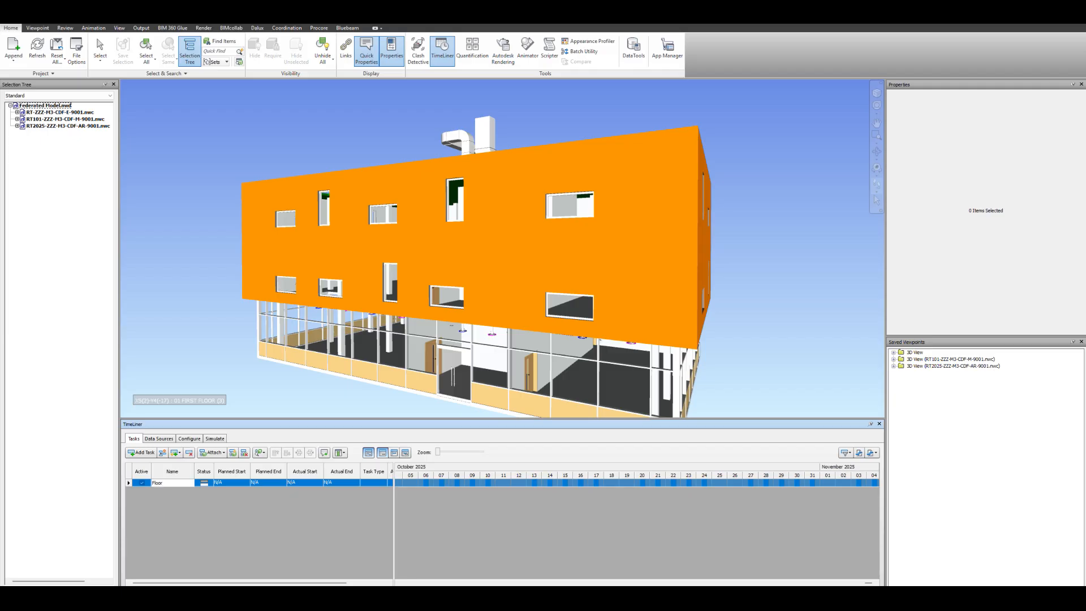
left_click(142, 453)
type("Walls")
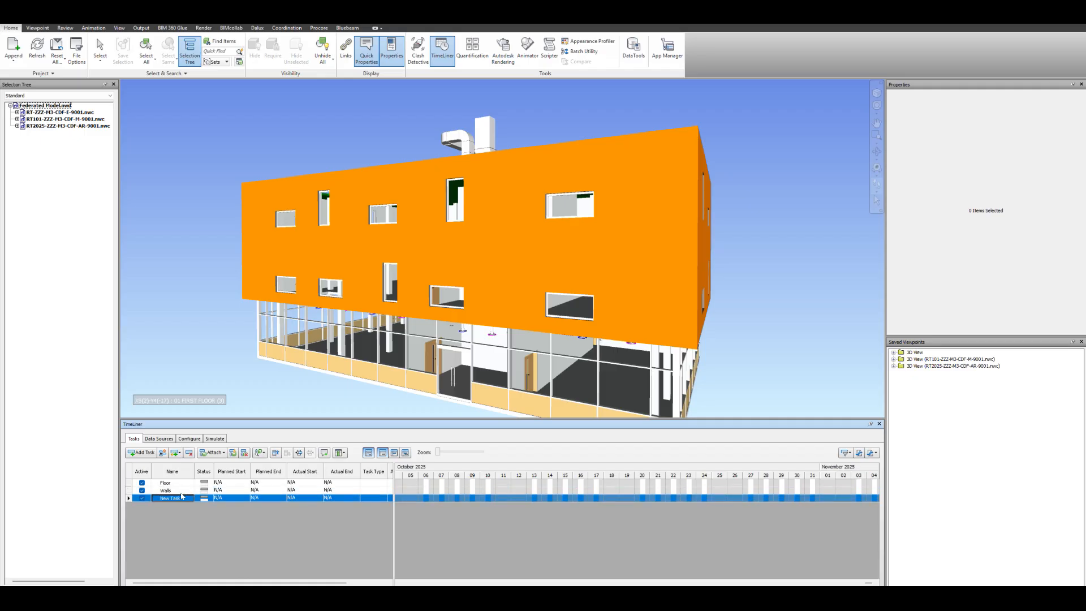
type("Windows")
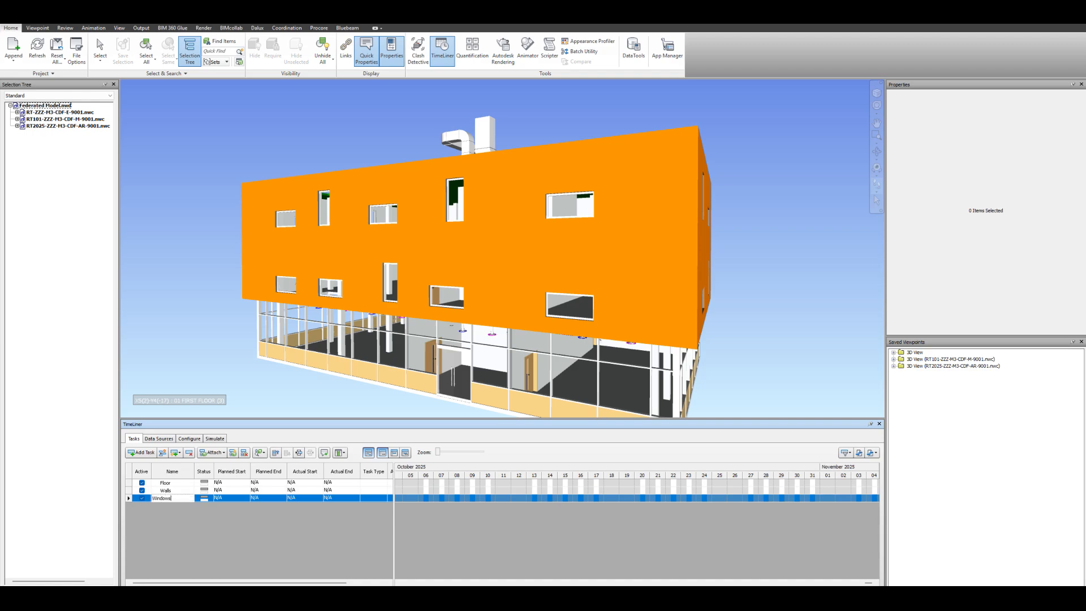
- Add and name the Brackets, Containment, Lights, Sockets and Mechanical tasks
left_click(142, 453)
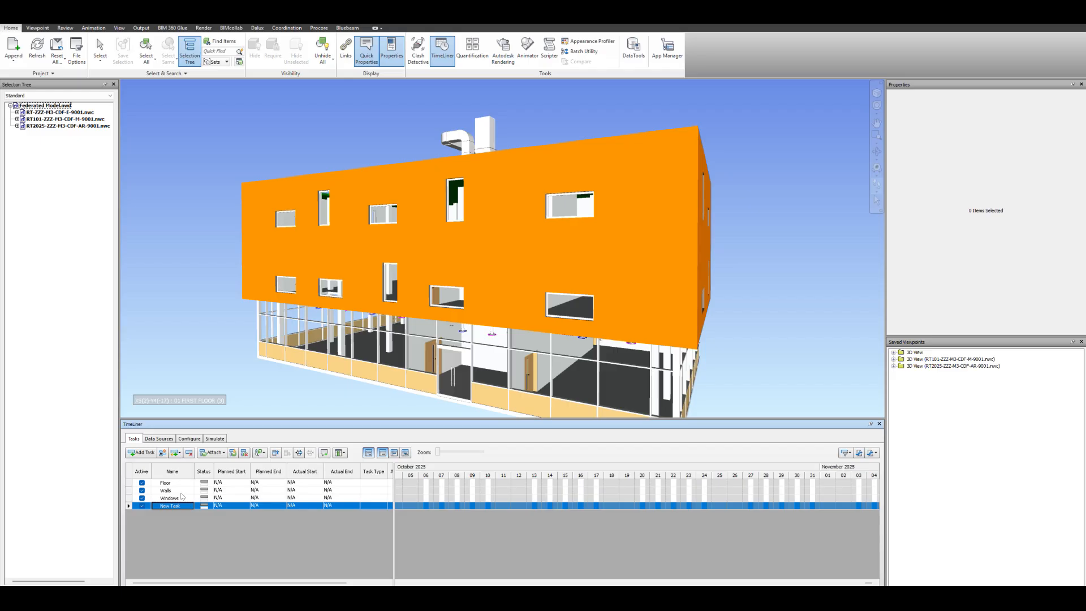
type("Brickets")
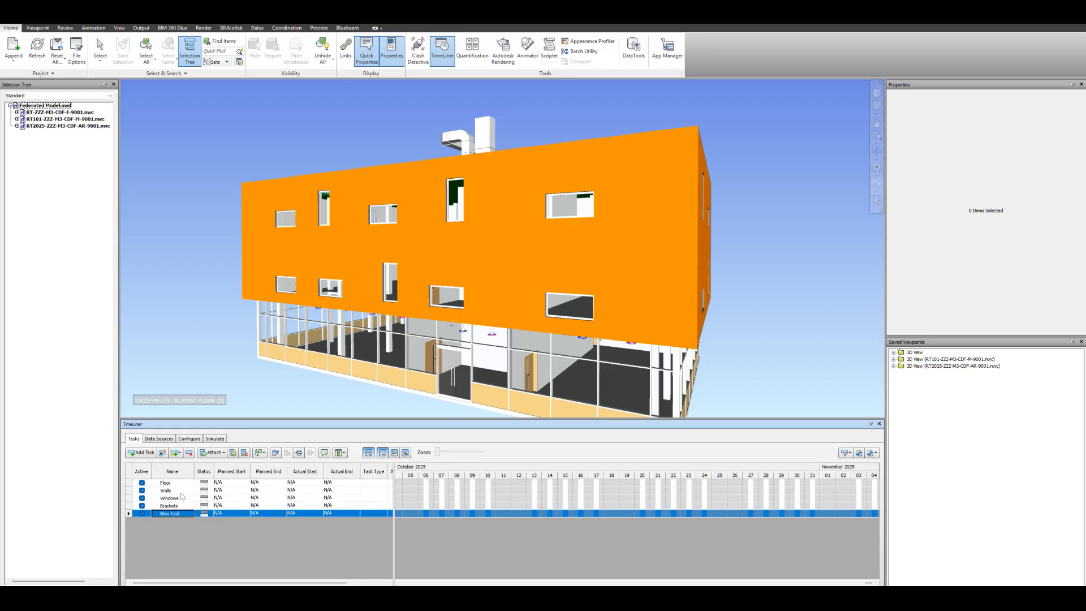
type("Containment")
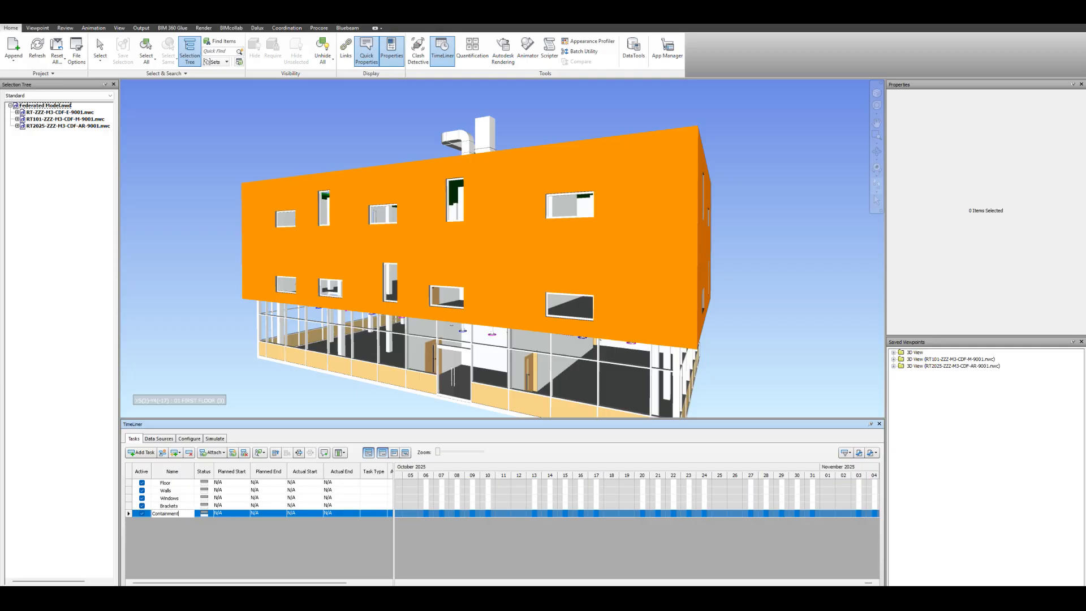
left_click(142, 452)
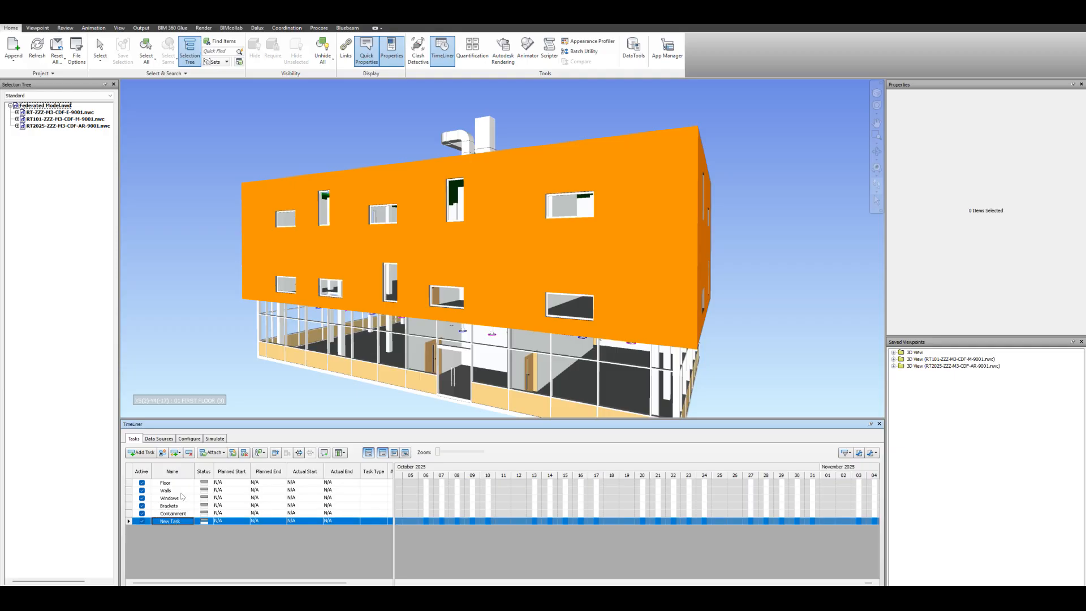
type("Lights")
type("Socke")
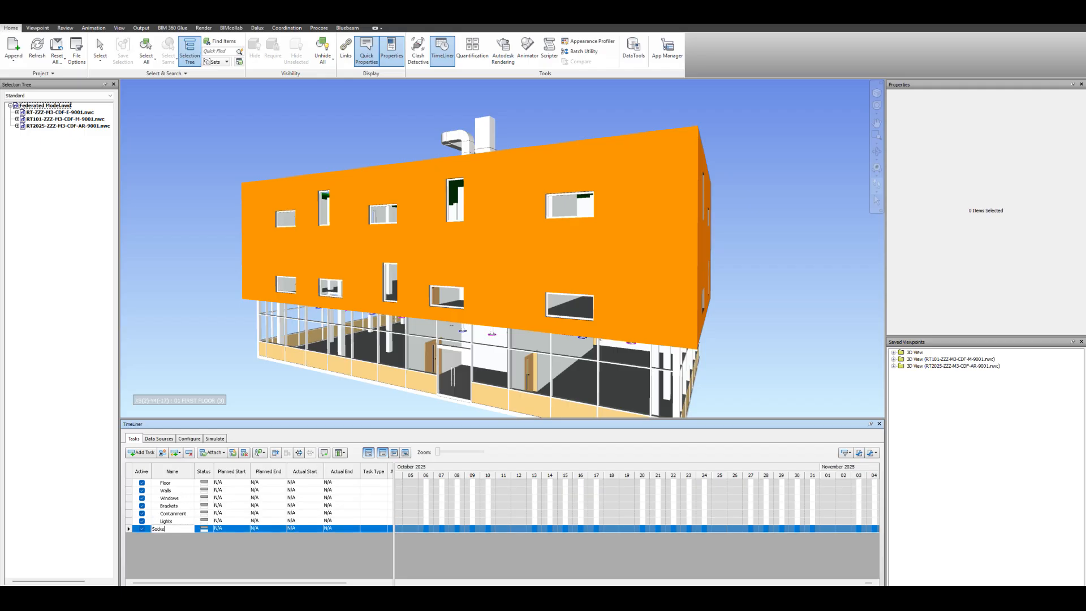
type("Mechanical")
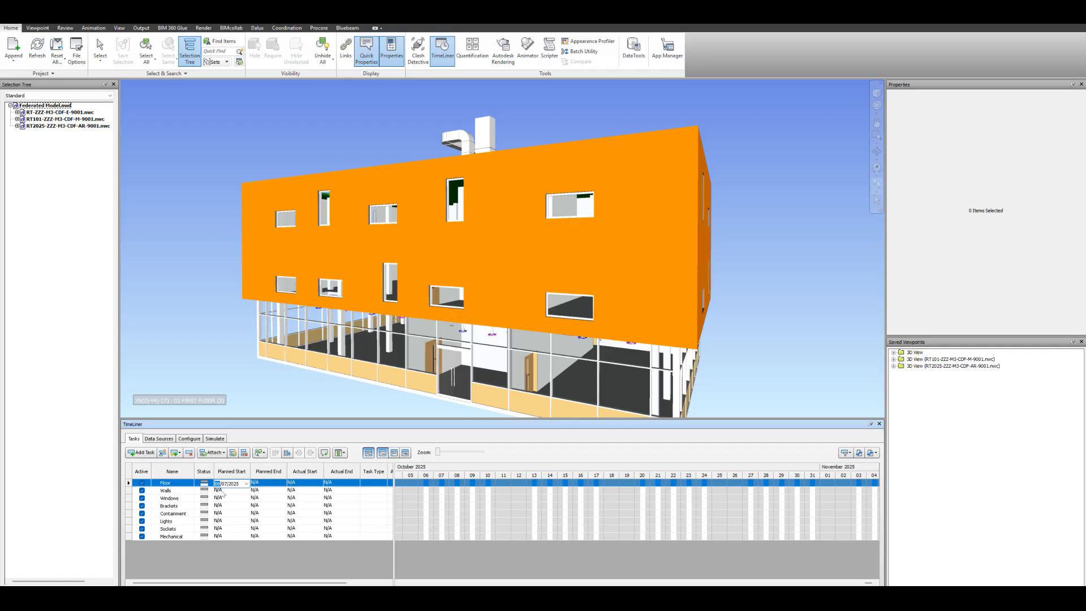
- Confirm Floor's 01/07/2025 planned start and add the final Columns task
left_click(171, 490)
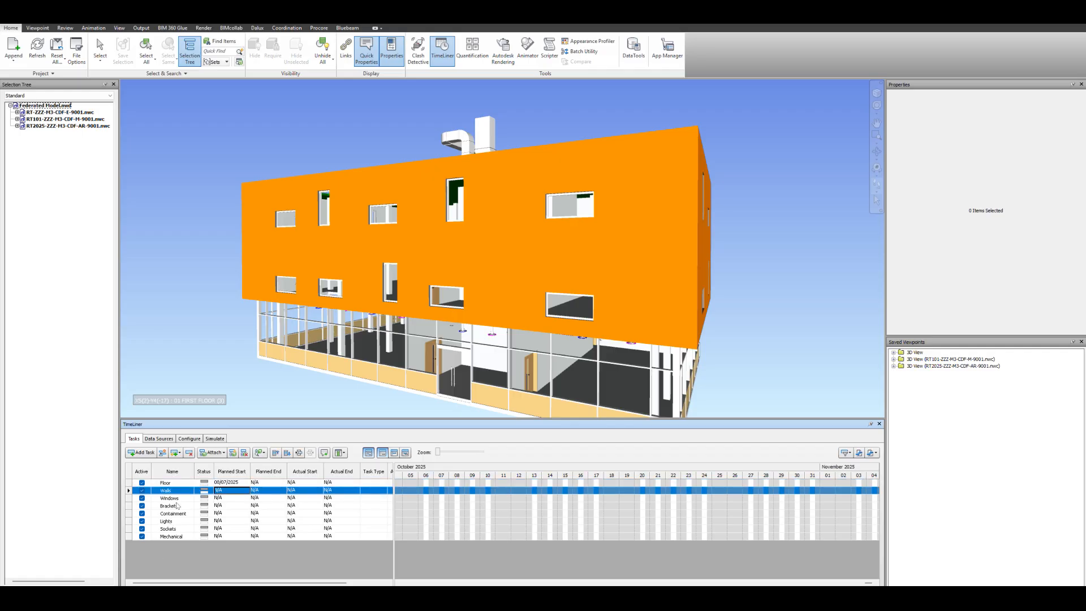
left_click(141, 452)
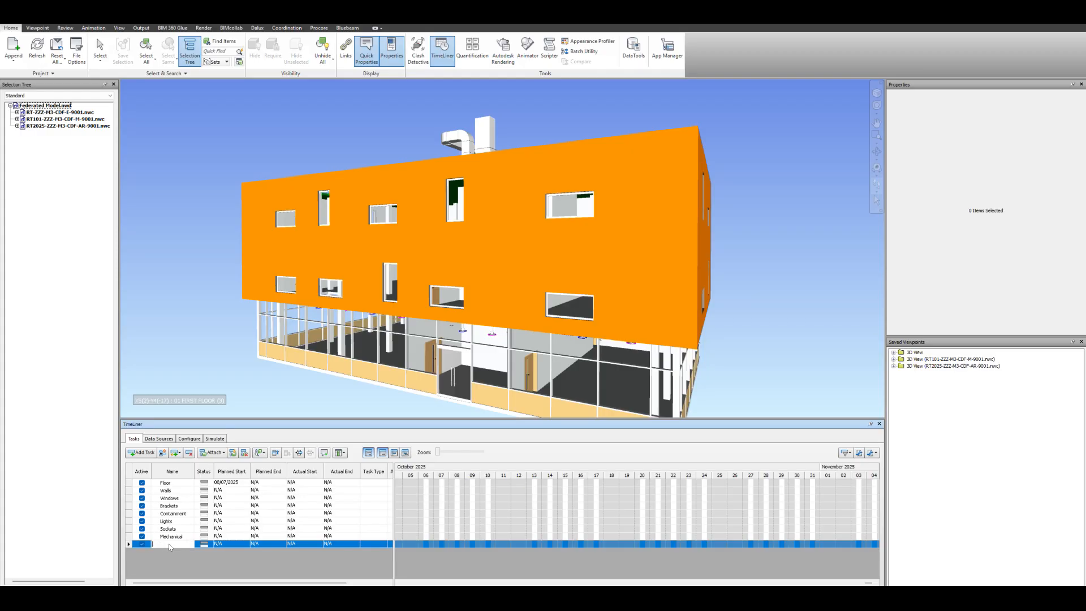
type("Columns")
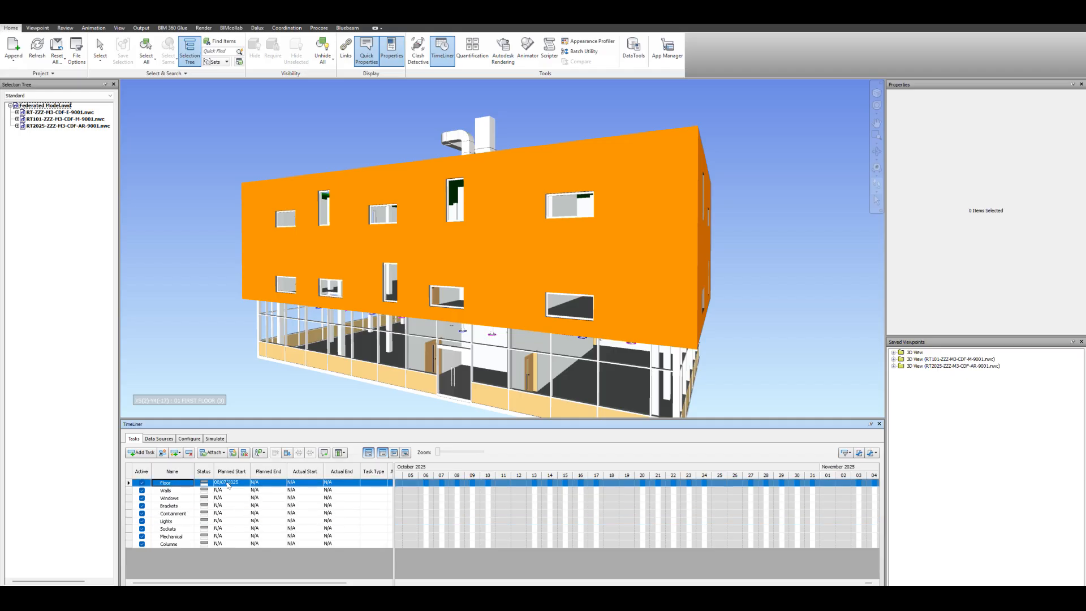
- Enter planned start and end dates for every task, then delete the extra empty task
left_click(230, 482)
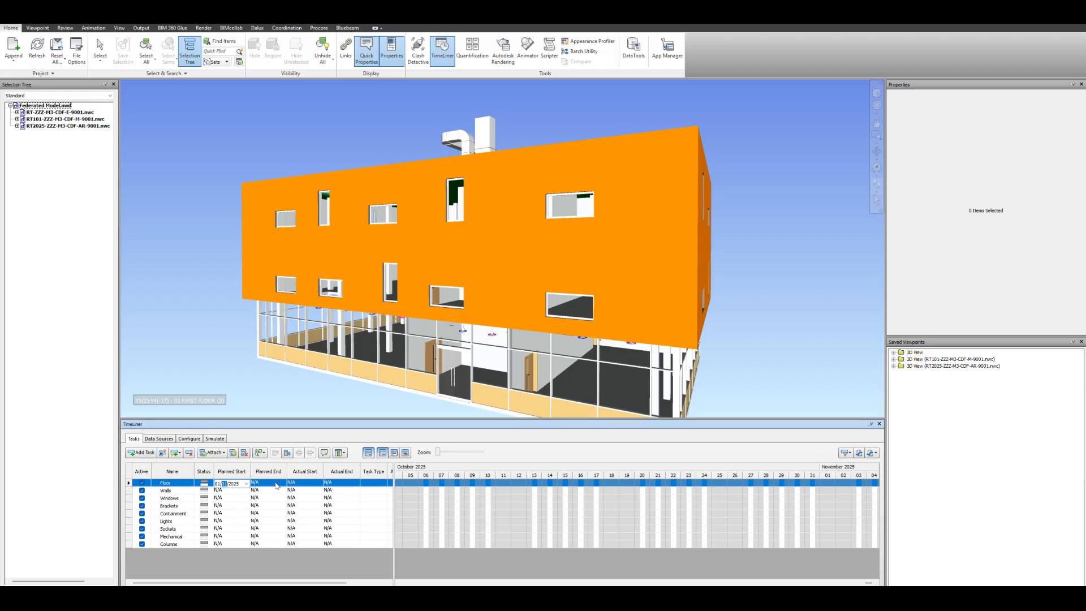
left_click(268, 482)
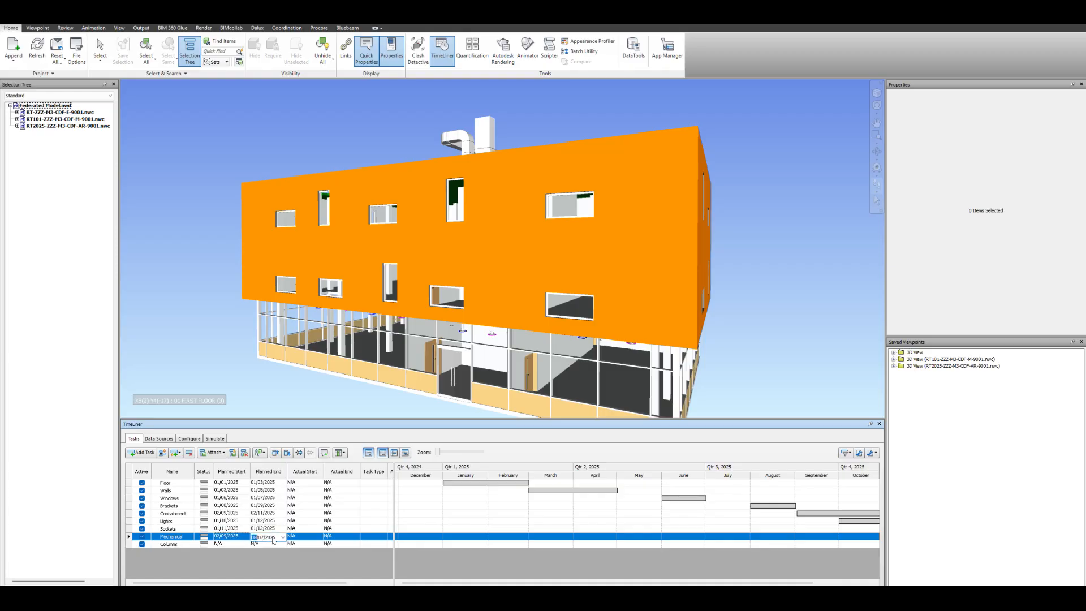
mouse_move(263, 544)
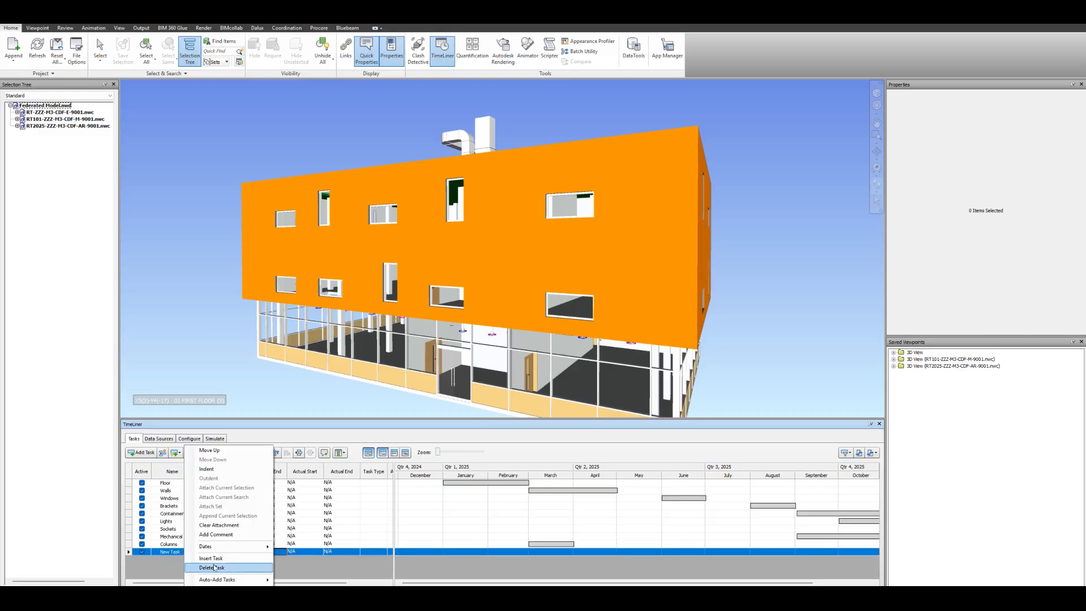
left_click(211, 567)
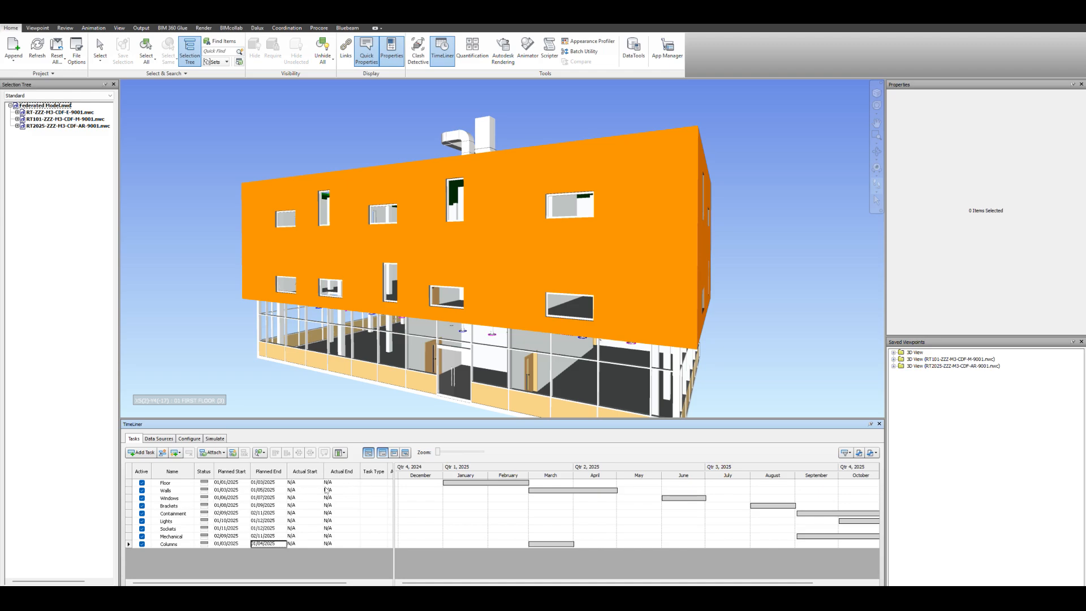
- Set the Task Type of all nine tasks, Floor through Columns, to Construct
left_click(383, 483)
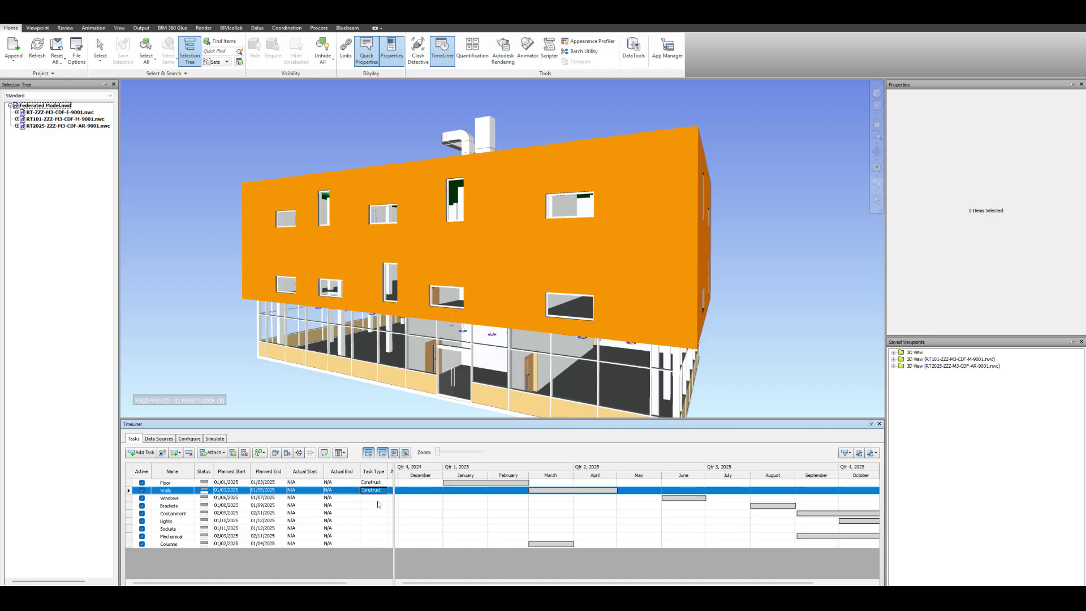
left_click(169, 498)
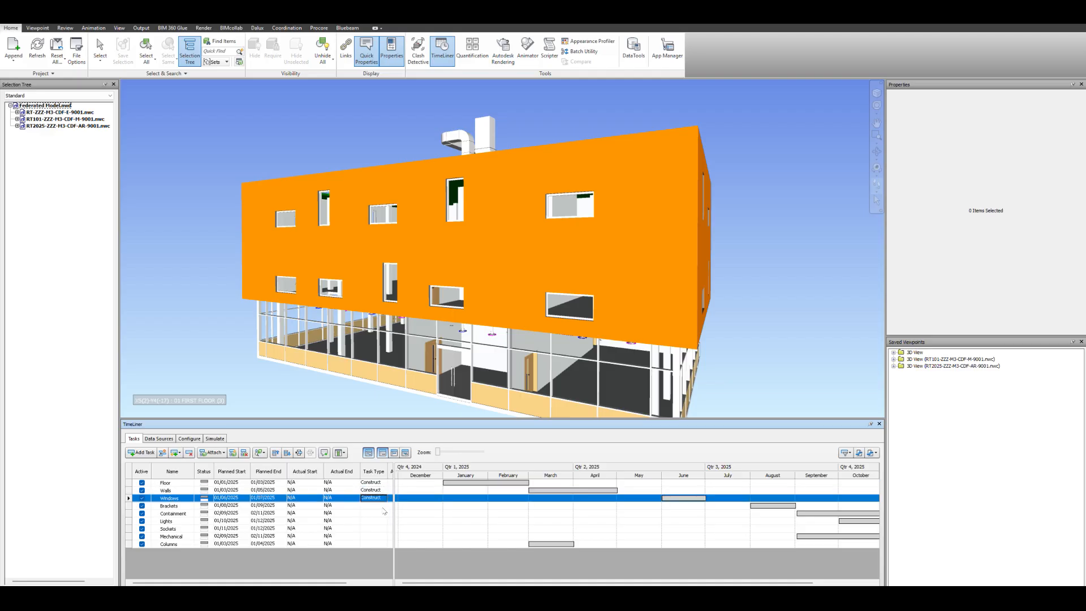
left_click(172, 513)
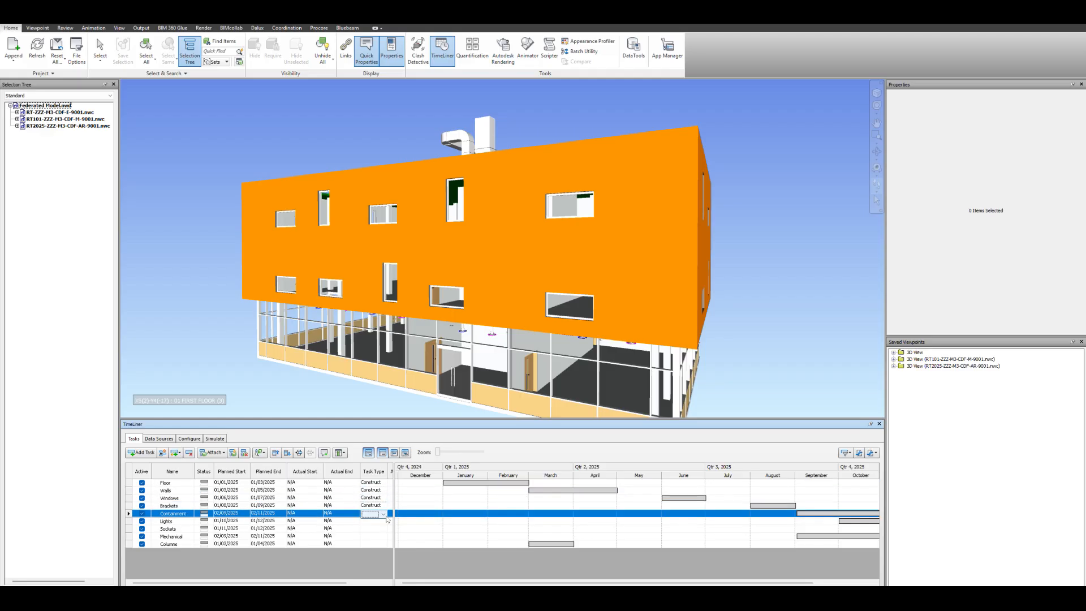
left_click(165, 521)
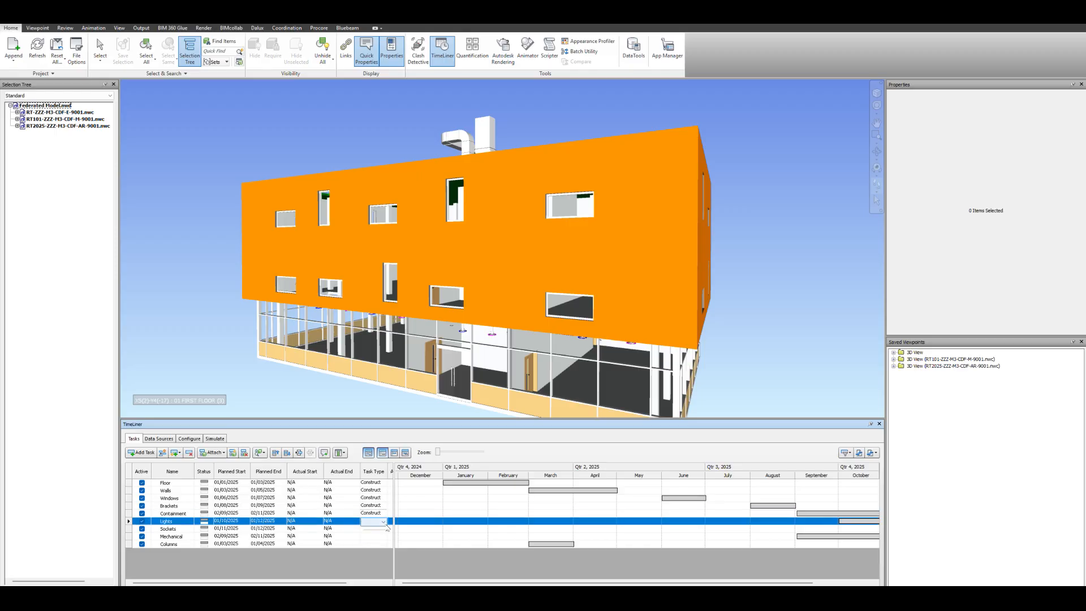
left_click(383, 529)
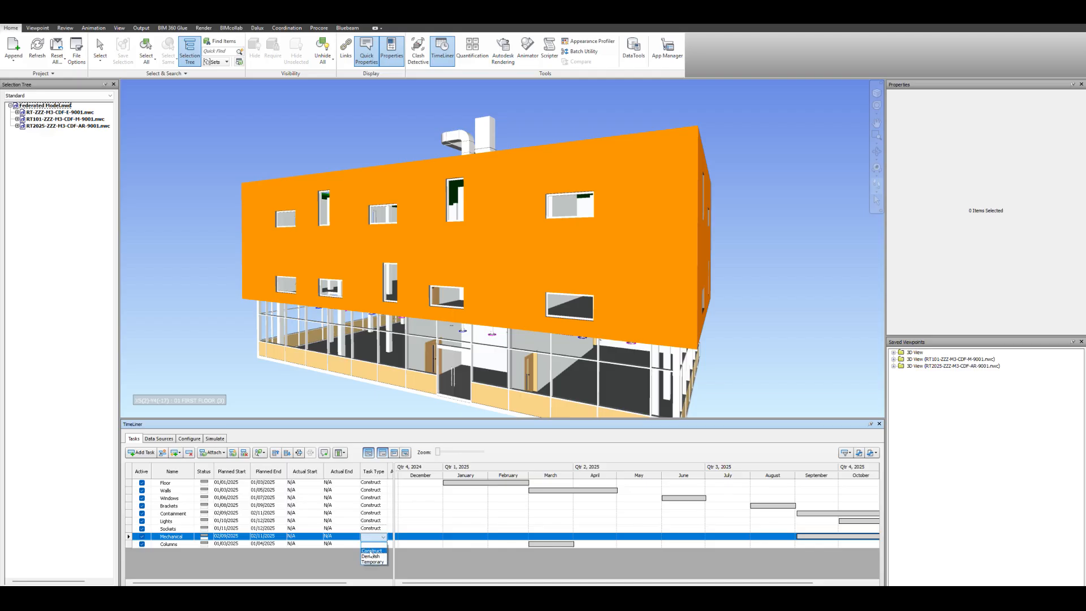
left_click(170, 544)
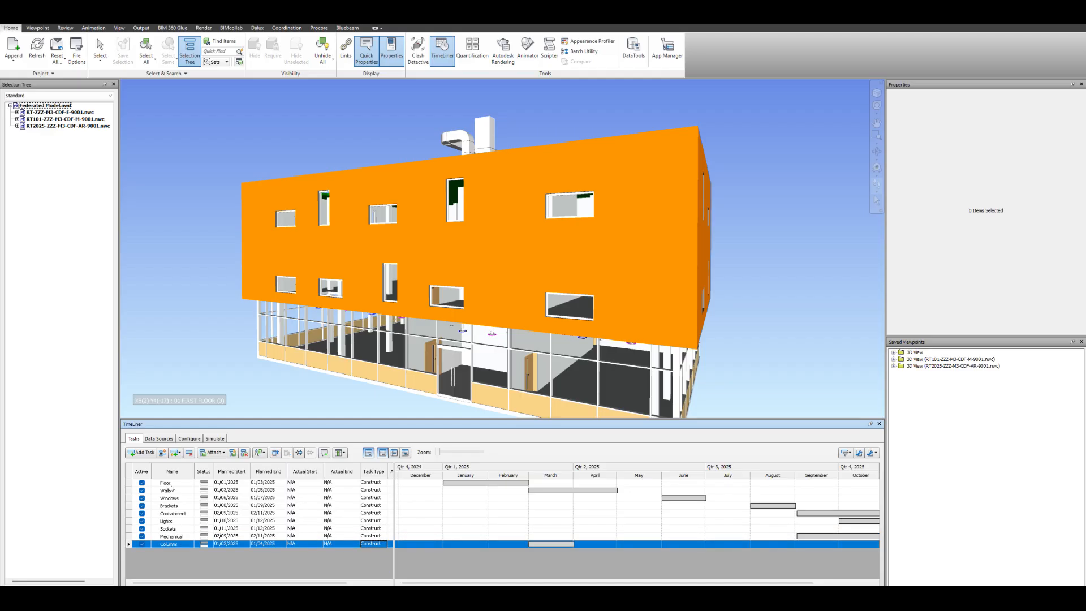
left_click(166, 482)
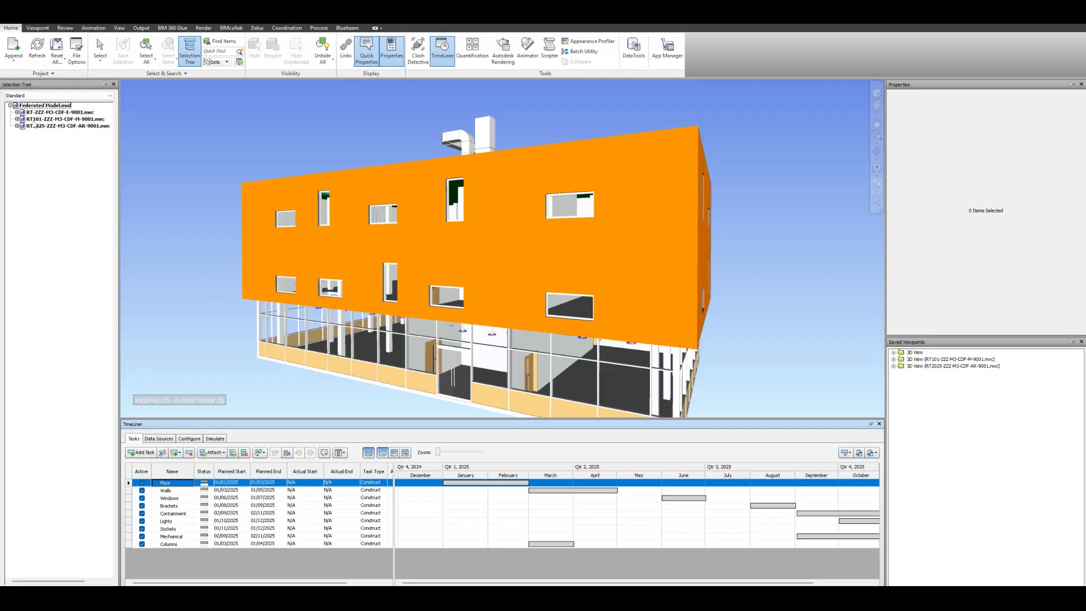
- Select the architectural floors on each level and attach them to the Floor task
left_click(43, 106)
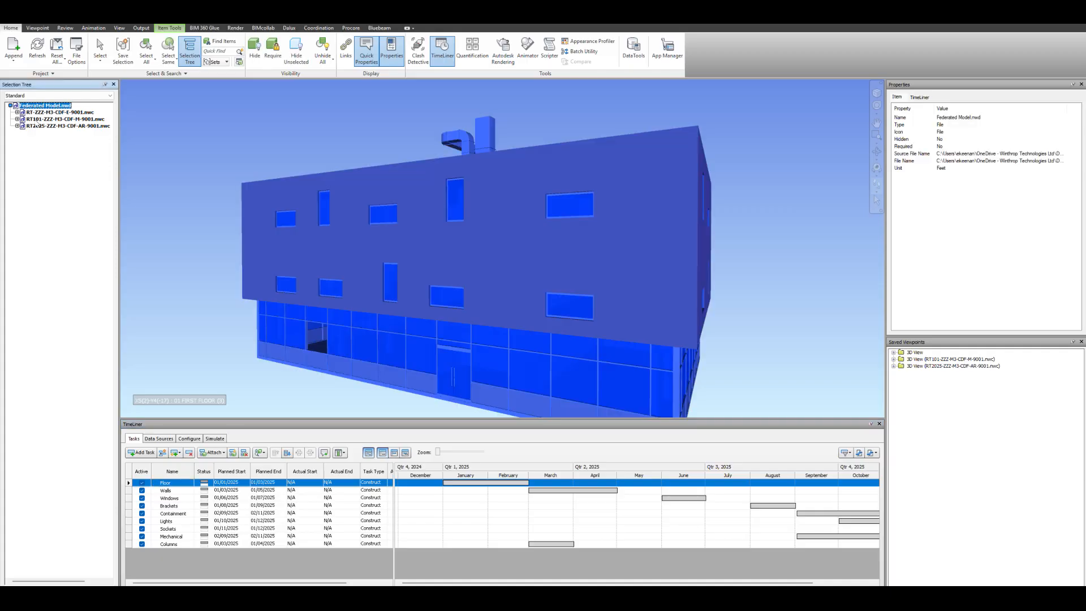
left_click(56, 119)
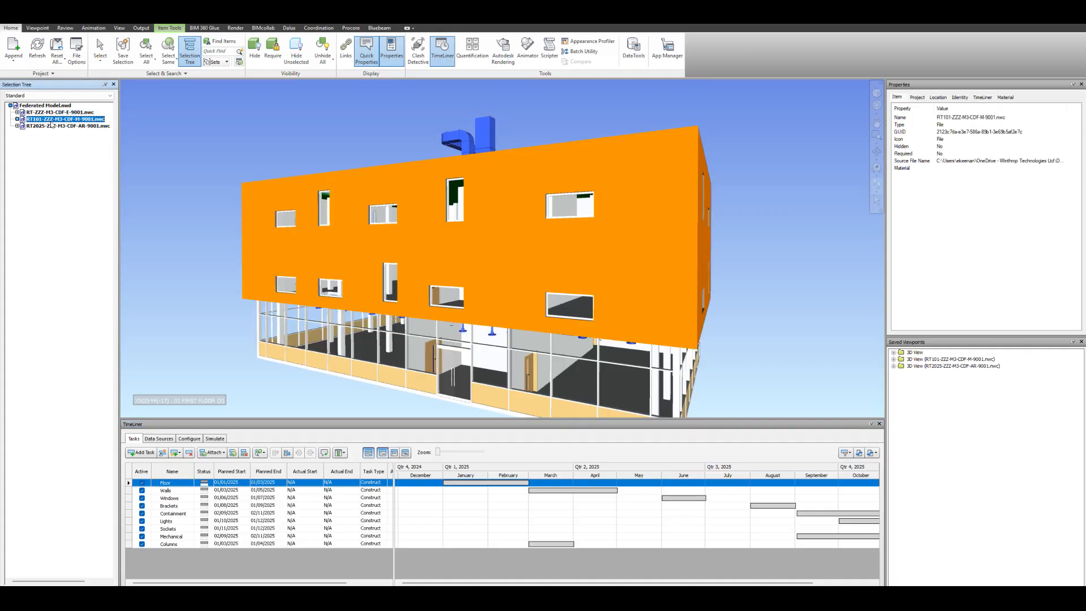
left_click(65, 126)
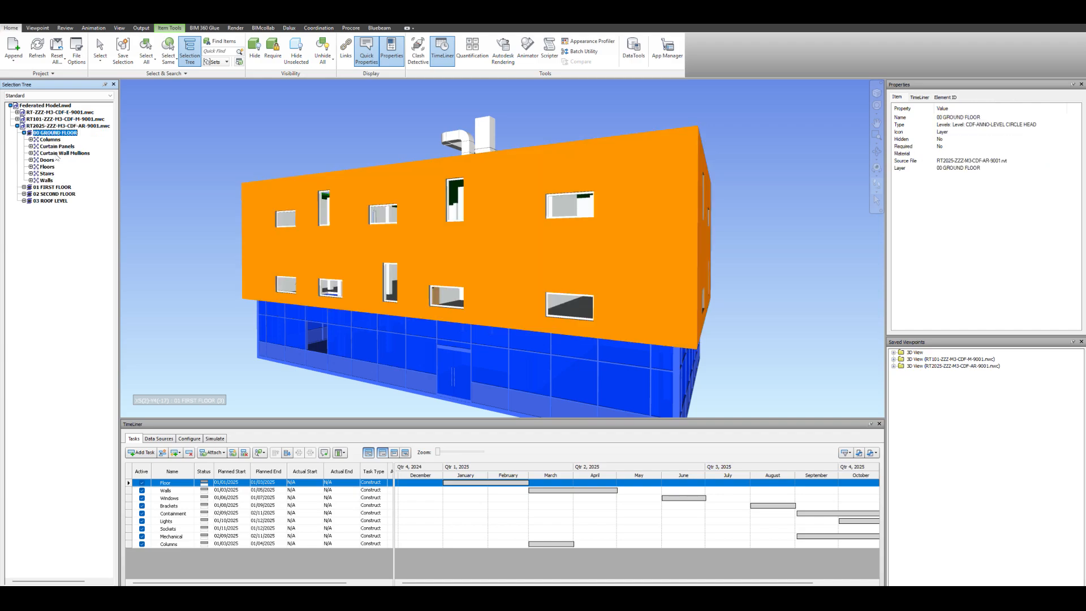
right_click(40, 167)
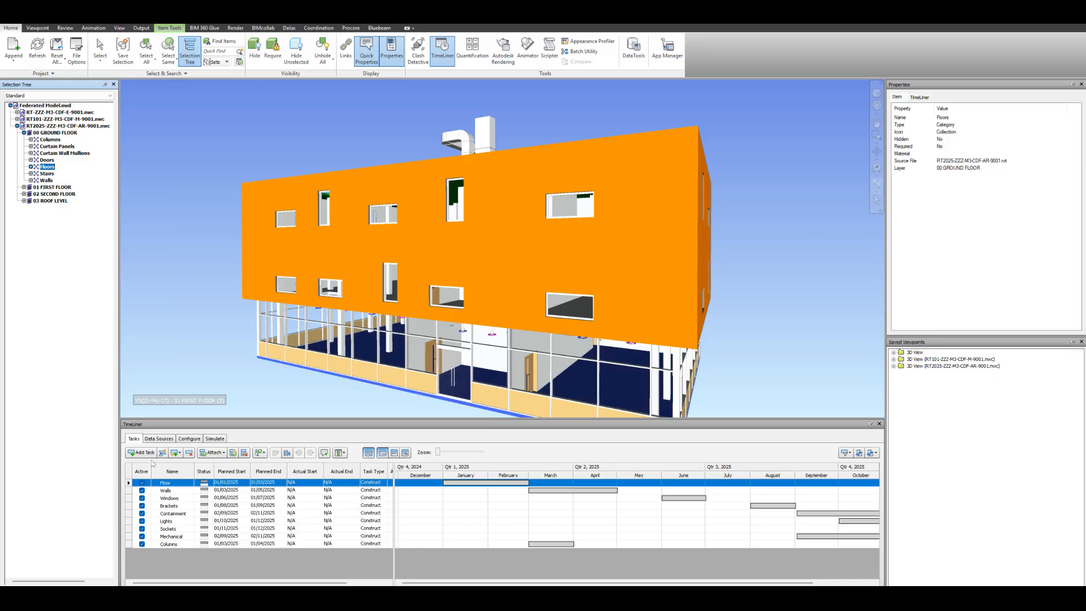
mouse_move(177, 480)
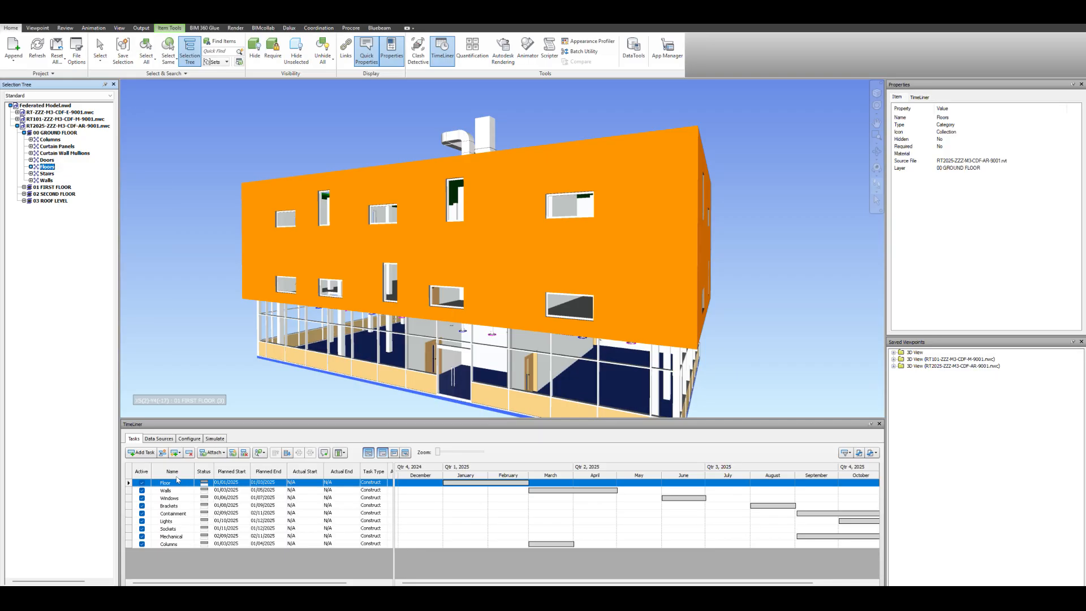
mouse_move(215, 452)
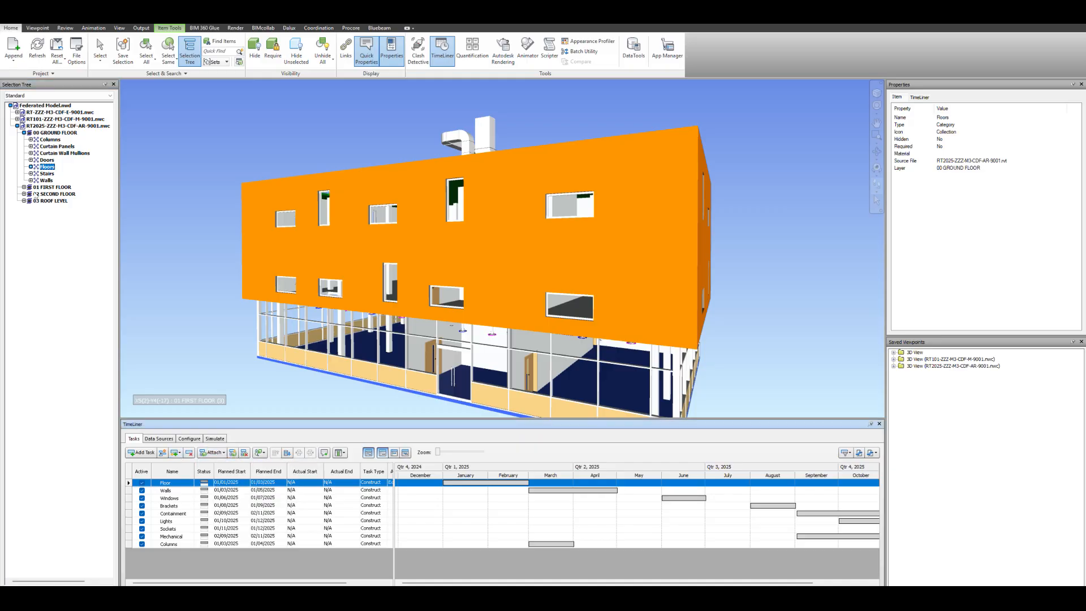
left_click(23, 187)
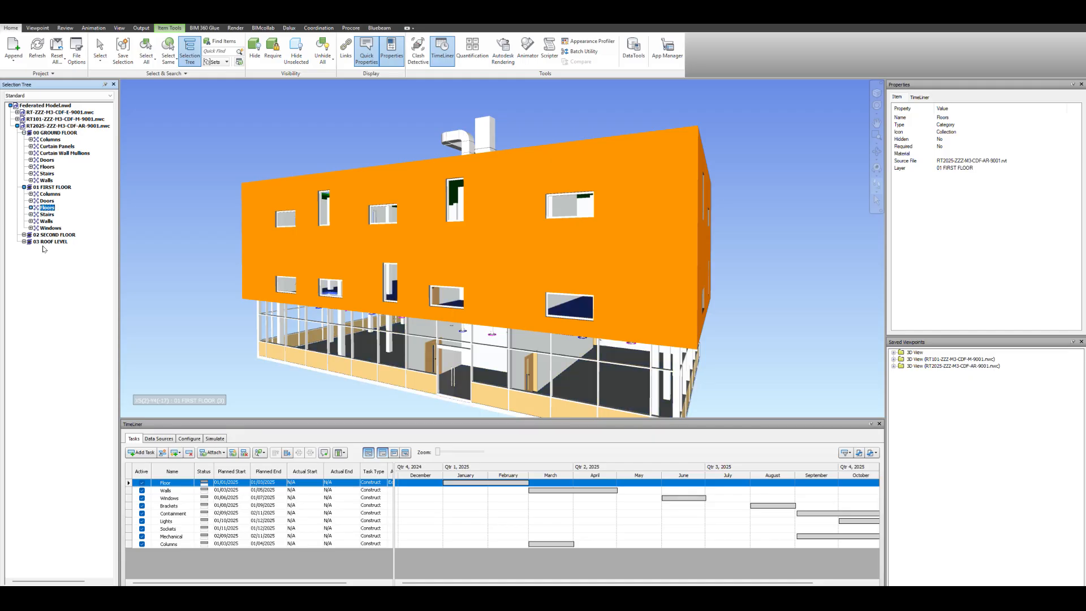
left_click(211, 453)
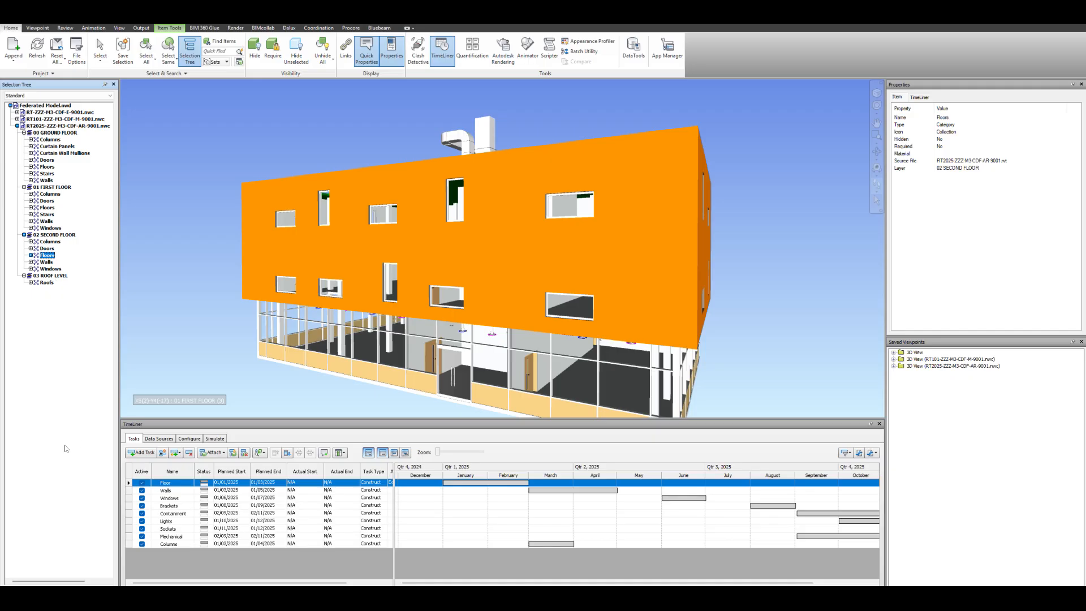
left_click(165, 490)
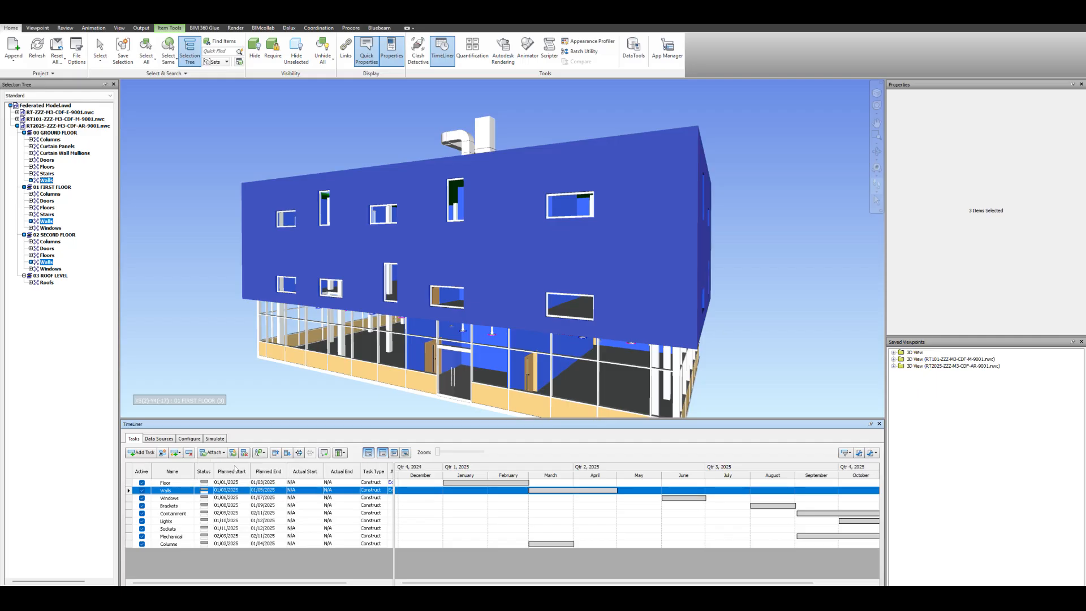
- Attach the walls to the Walls task and the windows to the Windows task
left_click(170, 497)
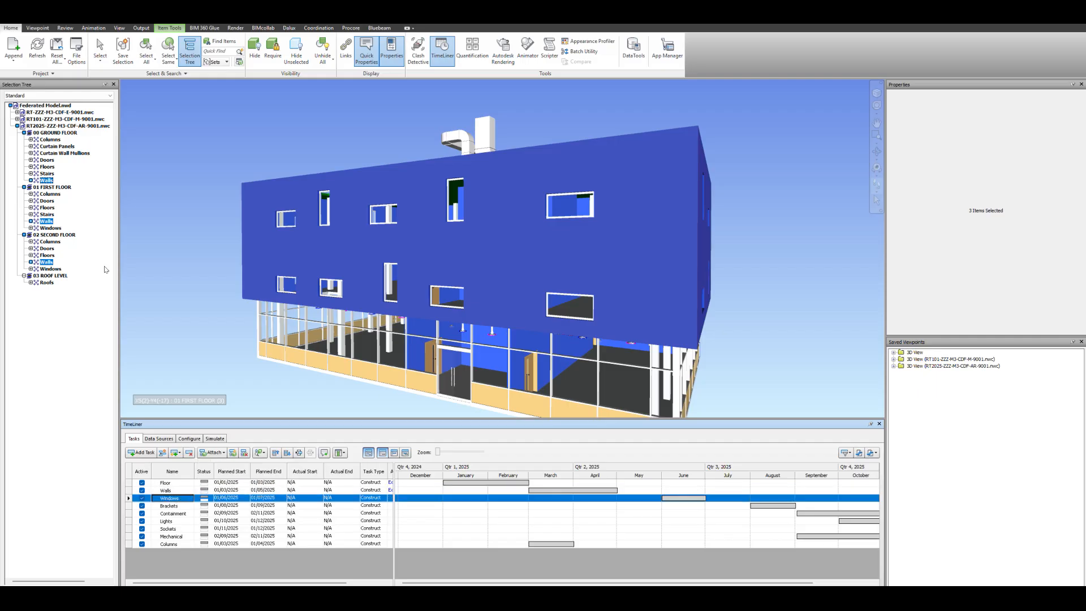
left_click(51, 228)
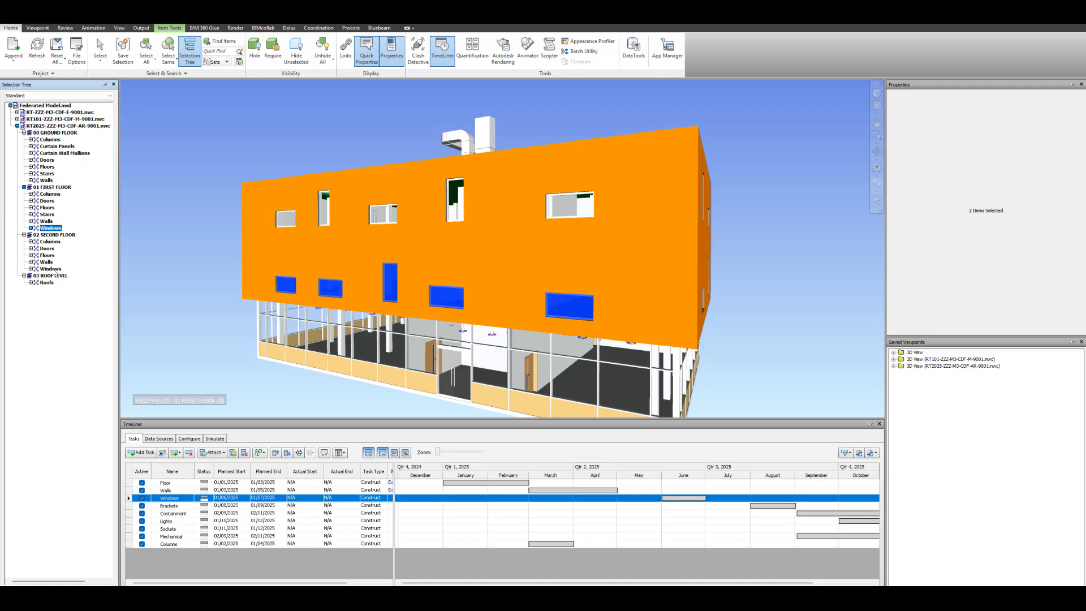
left_click(212, 453)
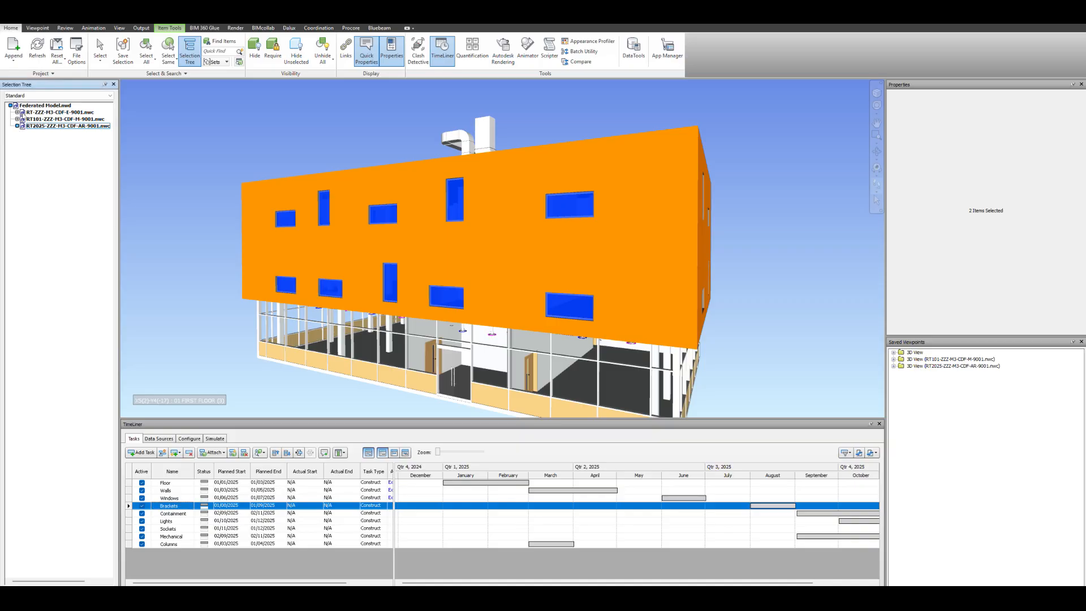
- Attach electrical generic models to Brackets and cable trays to Containment
left_click(16, 112)
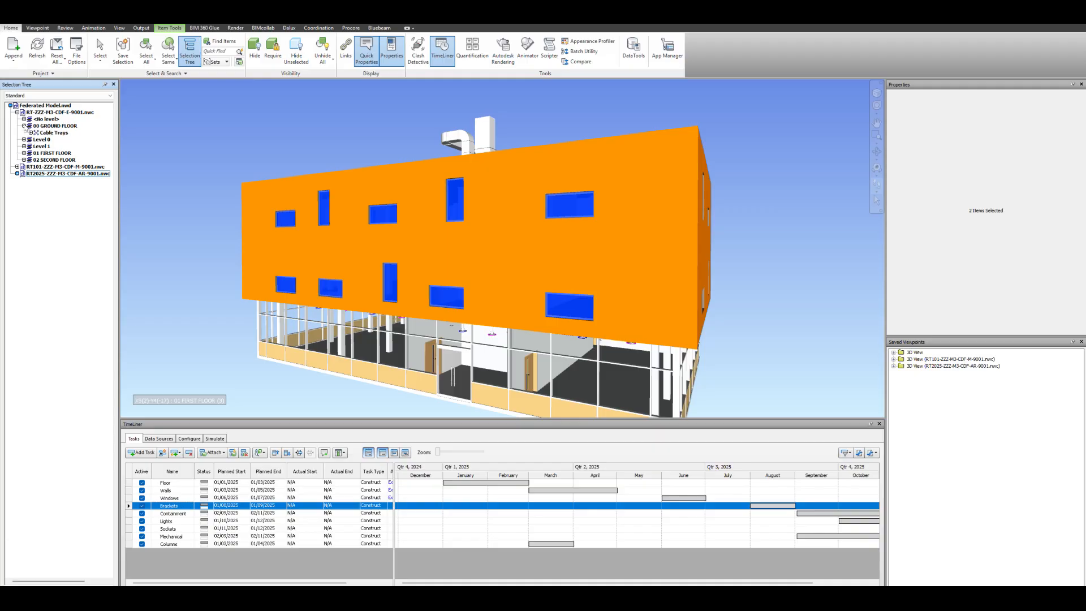
left_click(22, 140)
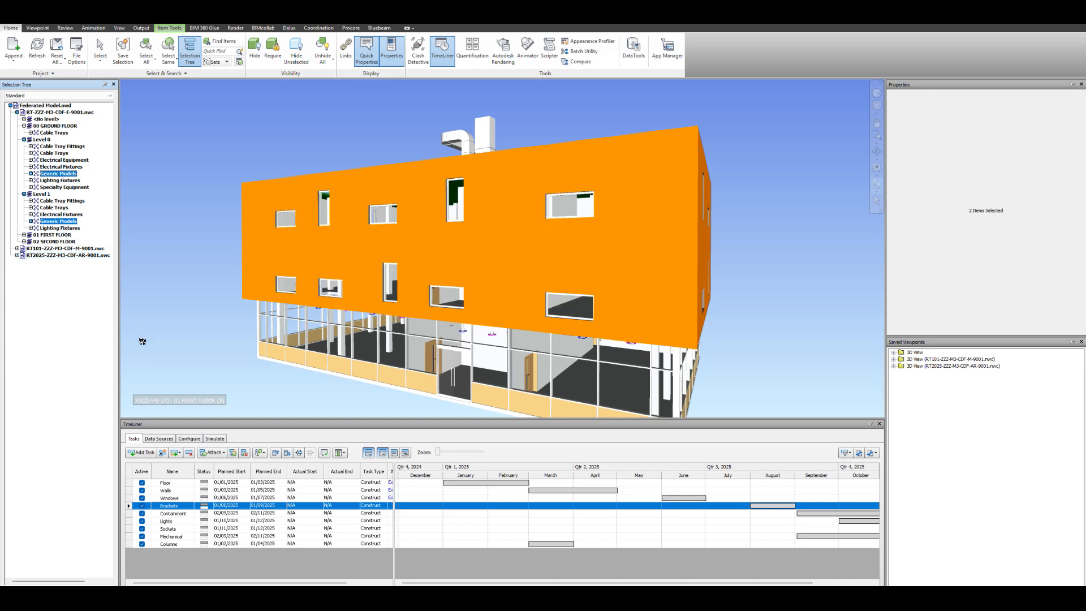
left_click(214, 453)
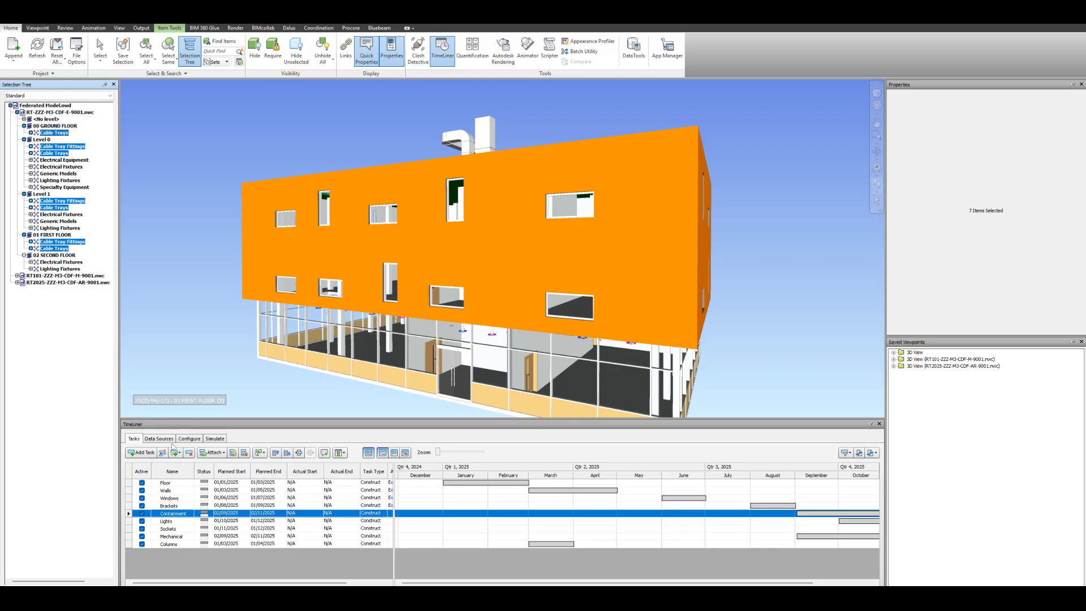
left_click(221, 453)
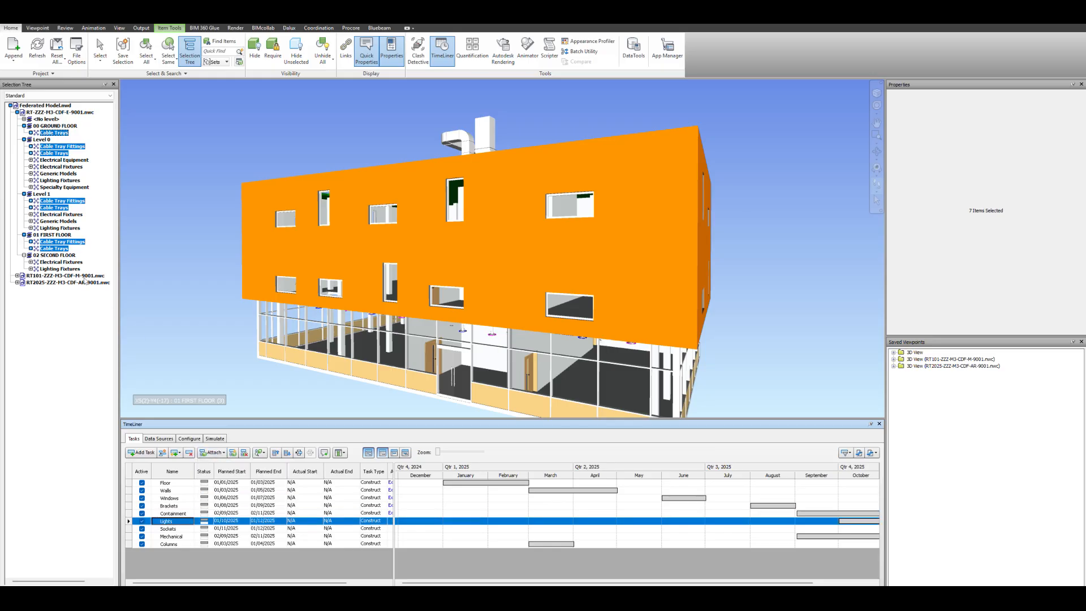
- Attach lighting fixtures to Lights, and electrical fixtures and equipment to Sockets
left_click(54, 269)
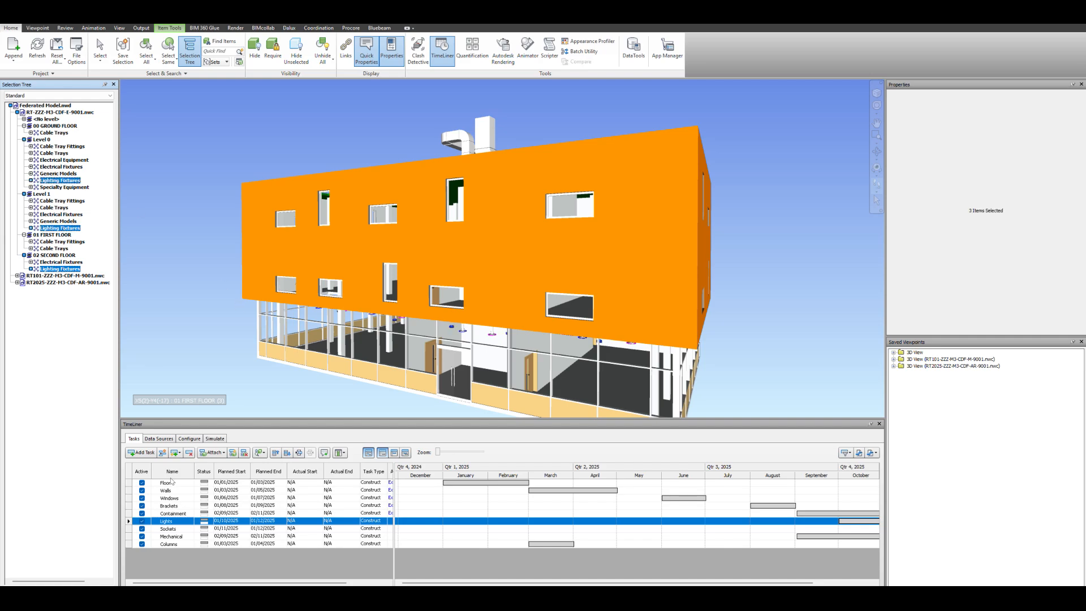
left_click(221, 453)
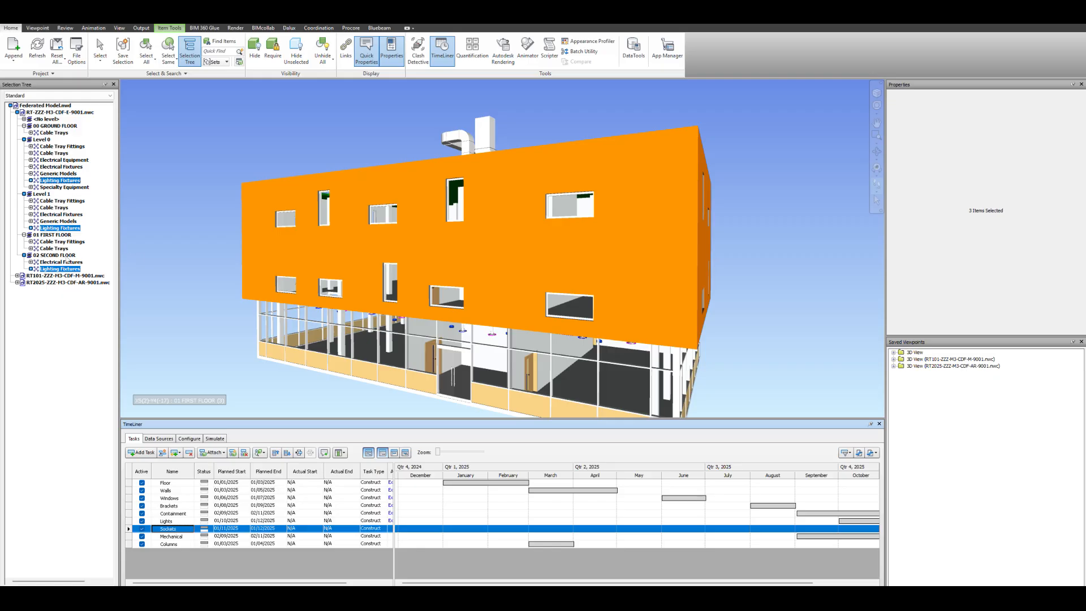
left_click(54, 262)
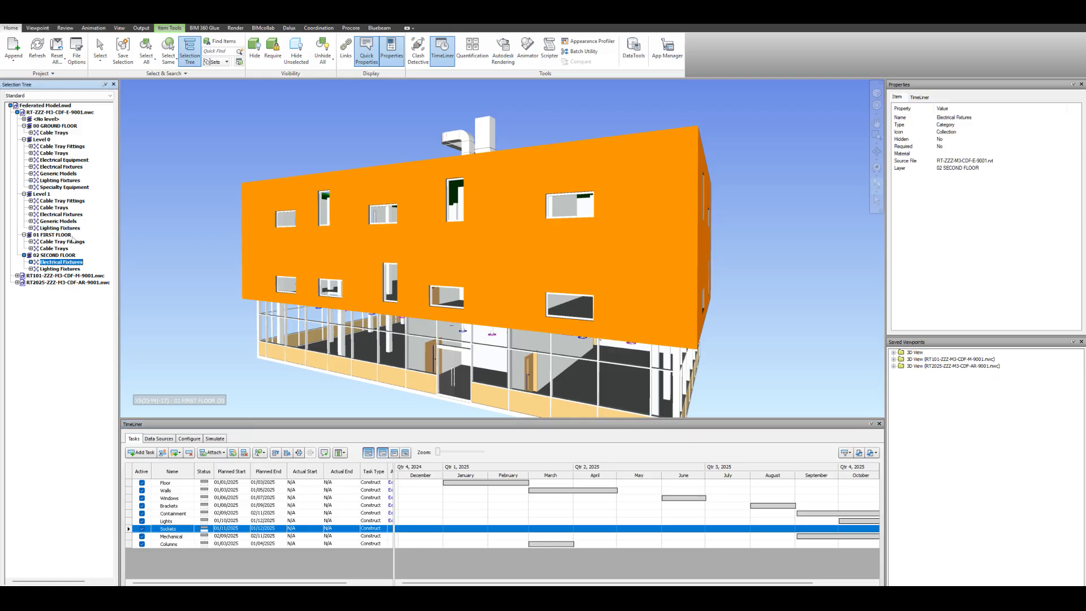
left_click(60, 214)
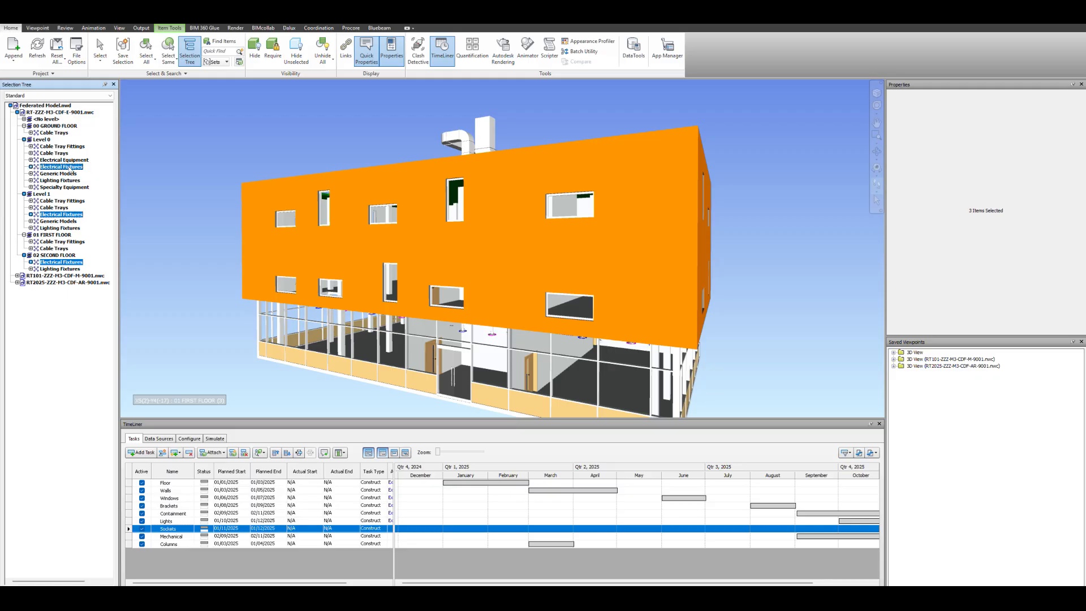
left_click(51, 160)
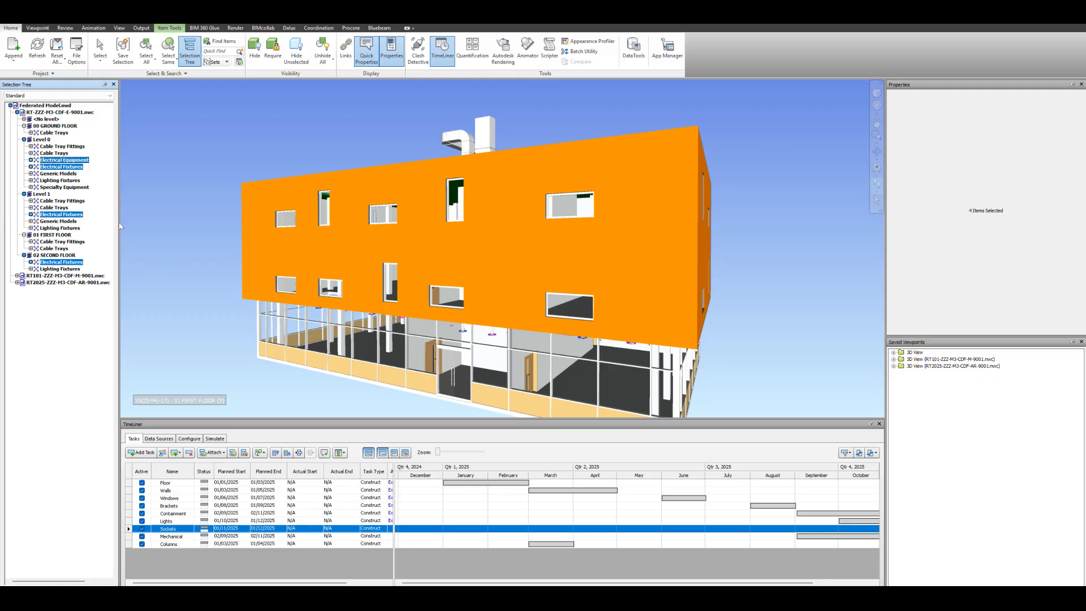
left_click(212, 452)
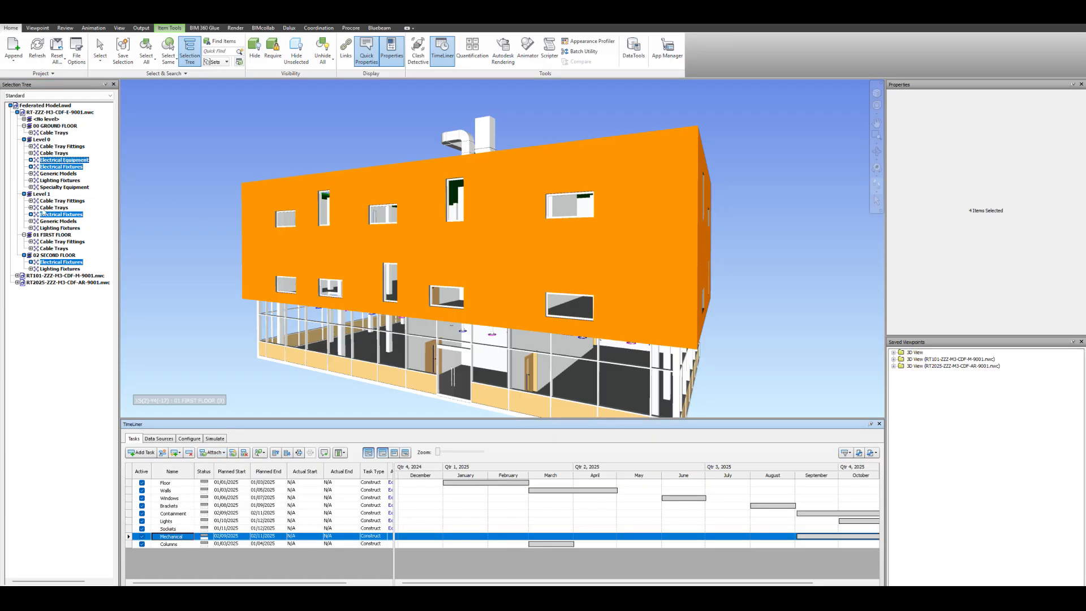
- Select ducts, duct fittings, accessories and flex ducts on all mechanical levels and attach them to Mechanical
left_click(13, 112)
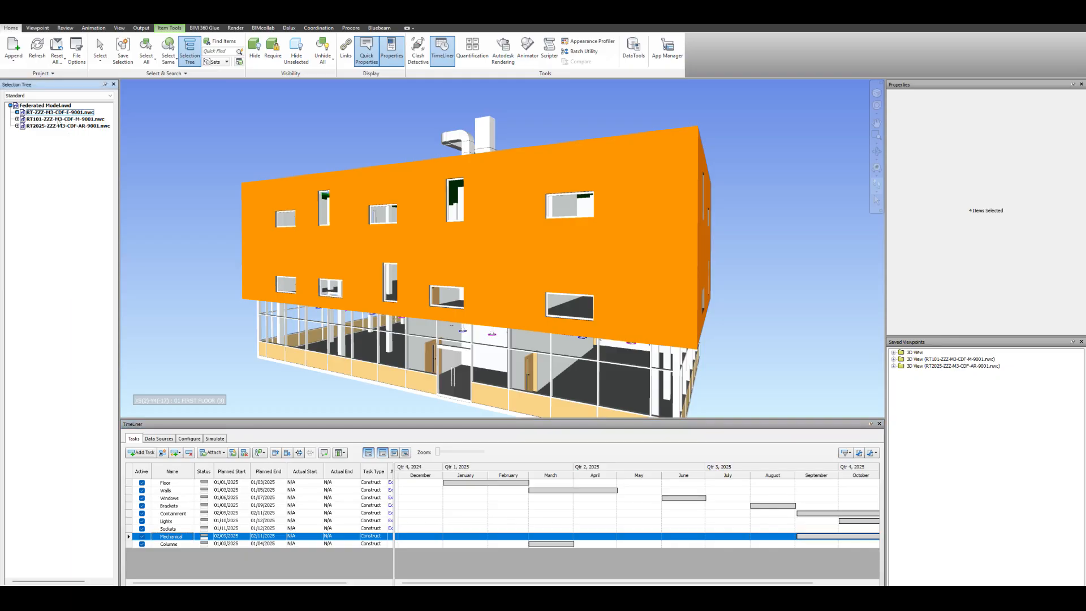
left_click(14, 126)
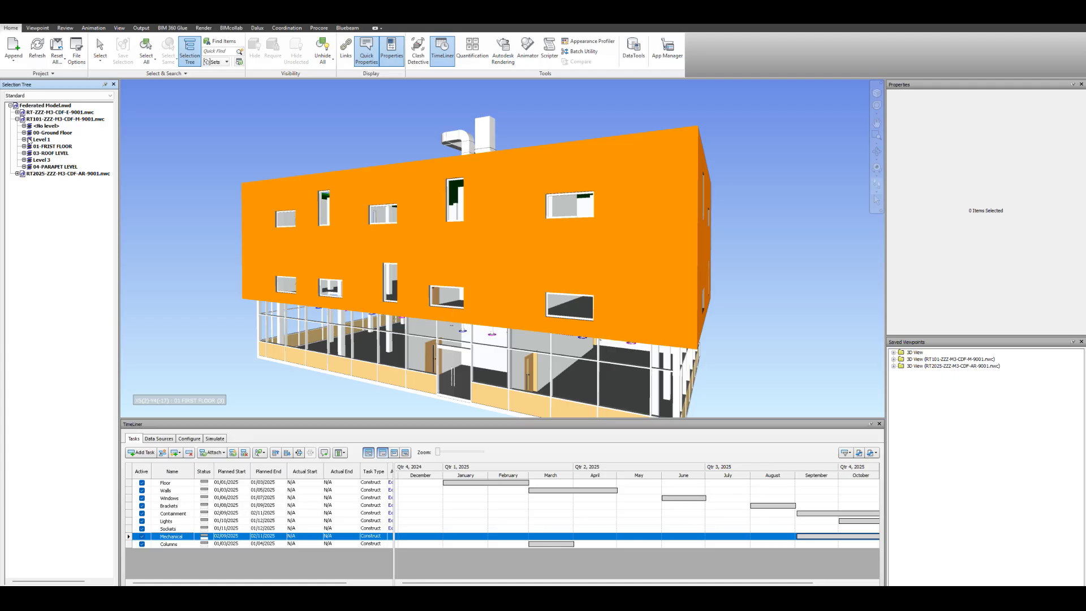
left_click(22, 132)
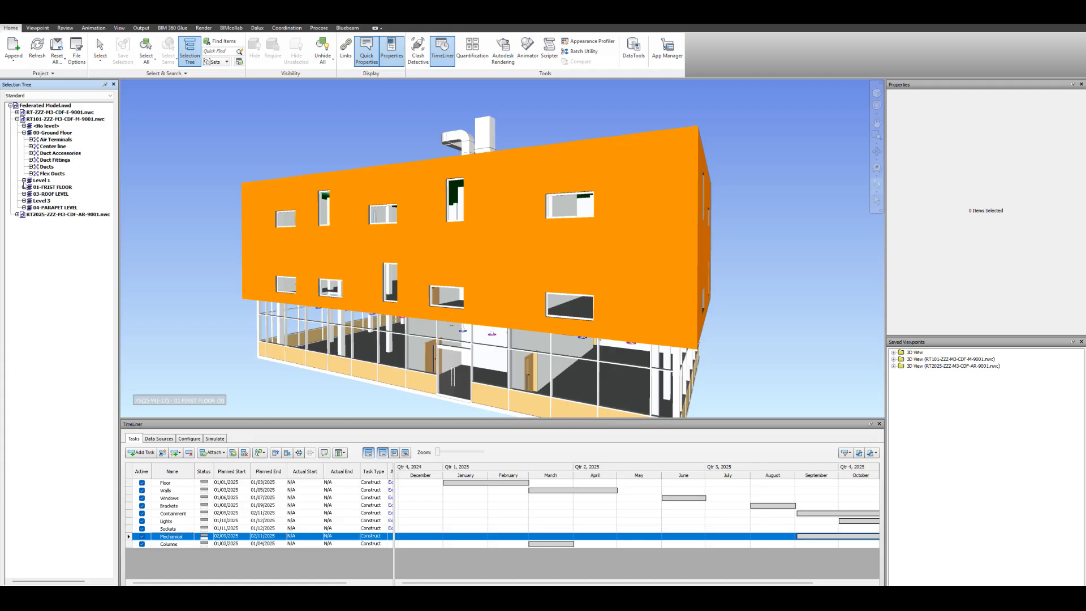
left_click(20, 180)
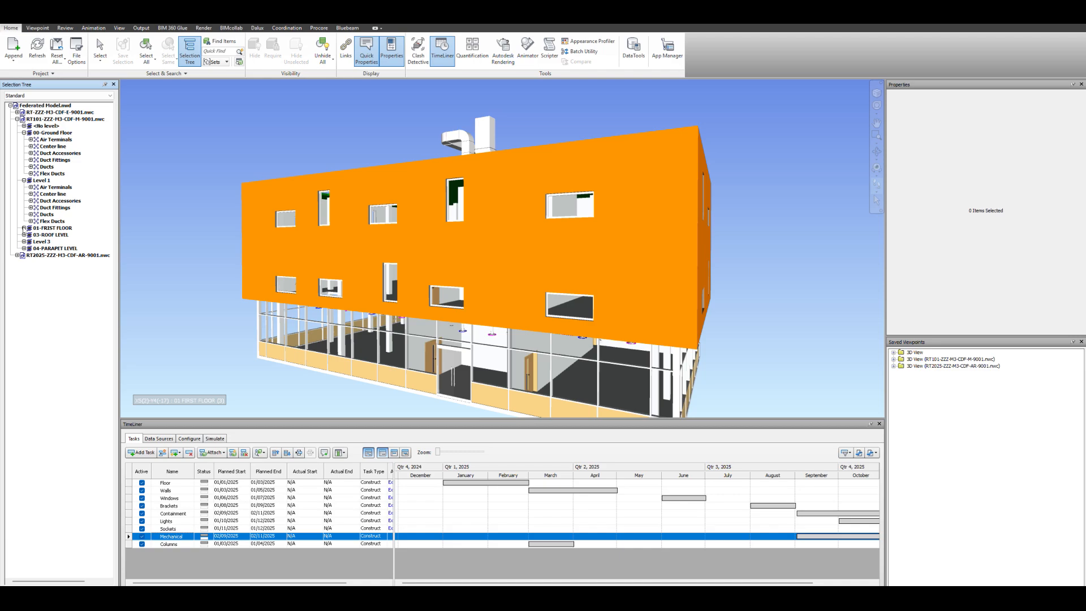
left_click(19, 228)
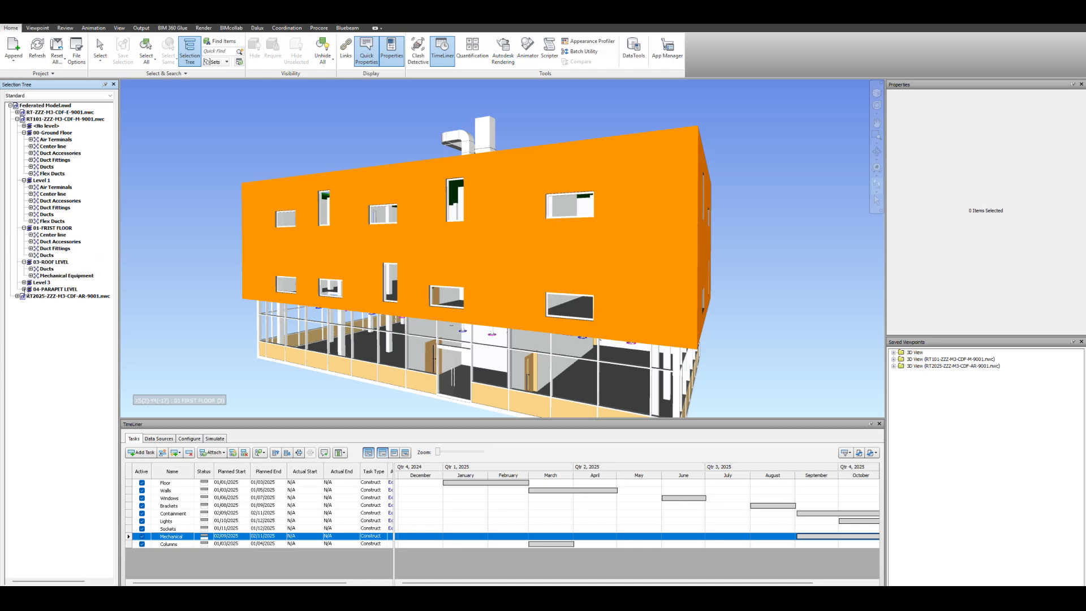
left_click(46, 296)
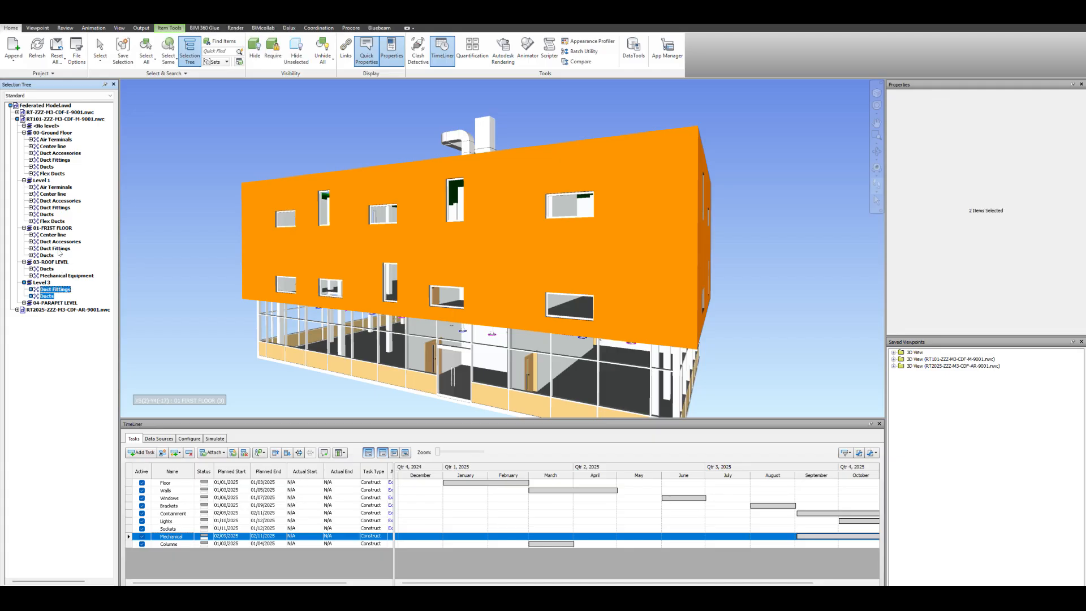
left_click(53, 242)
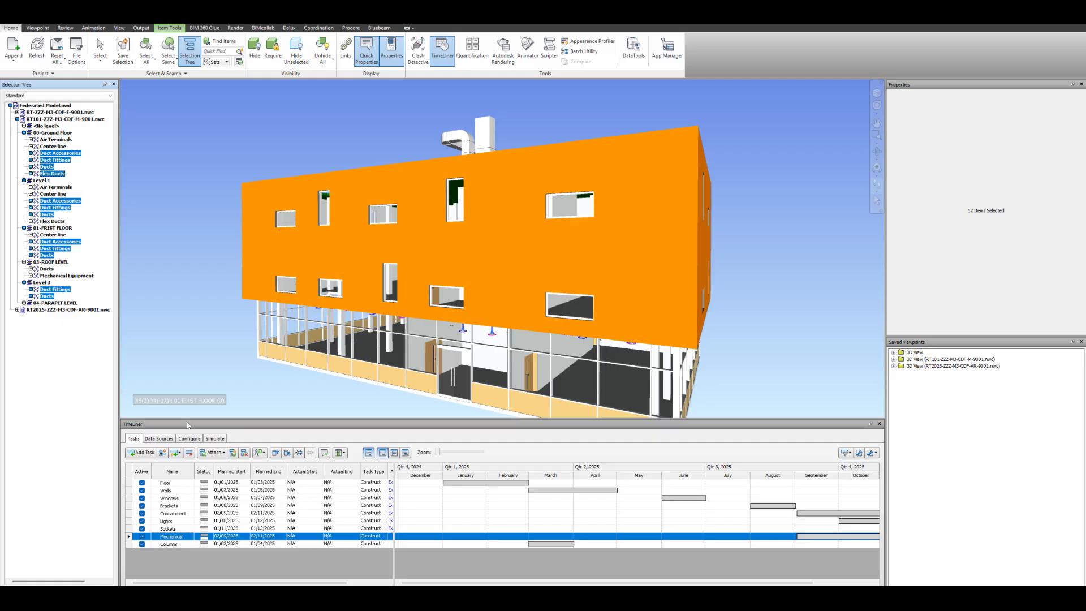
left_click(221, 452)
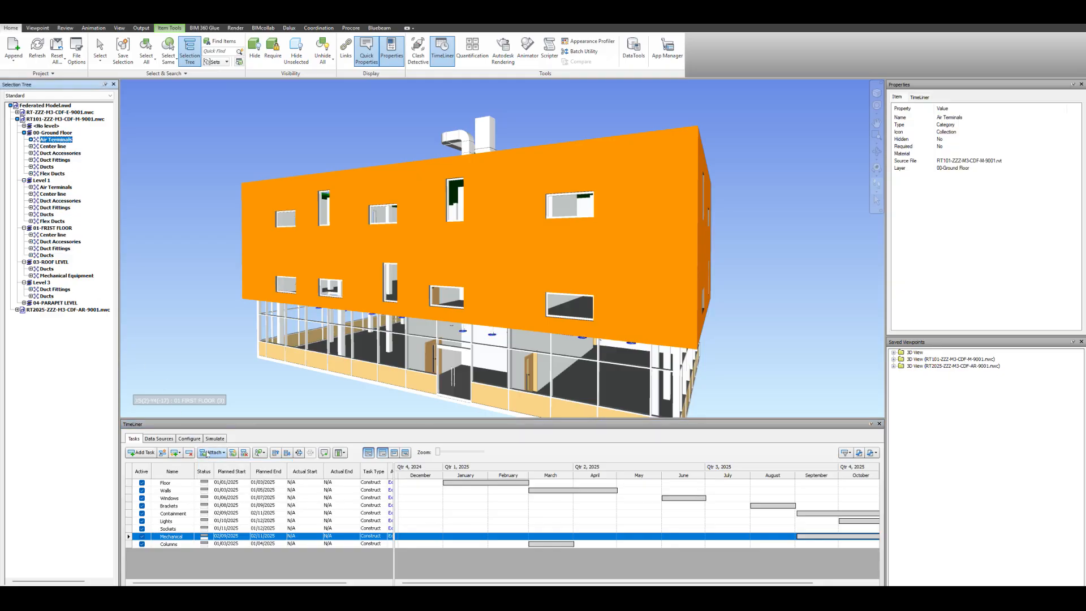
left_click(221, 453)
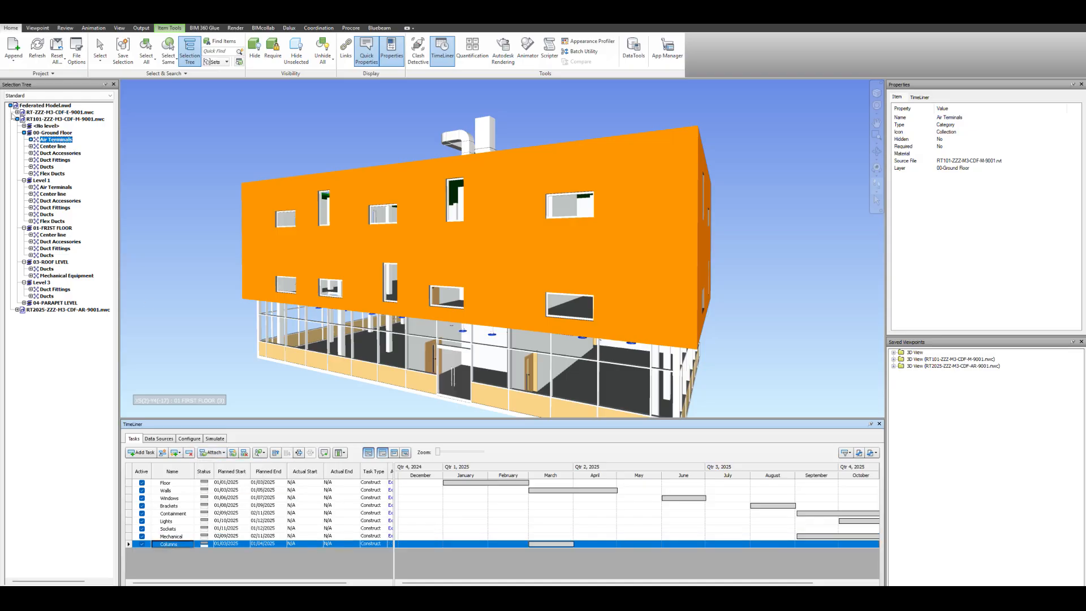
- Attach the architectural columns from every level to Columns and bring up the simulation at 01/01/2025
left_click(20, 119)
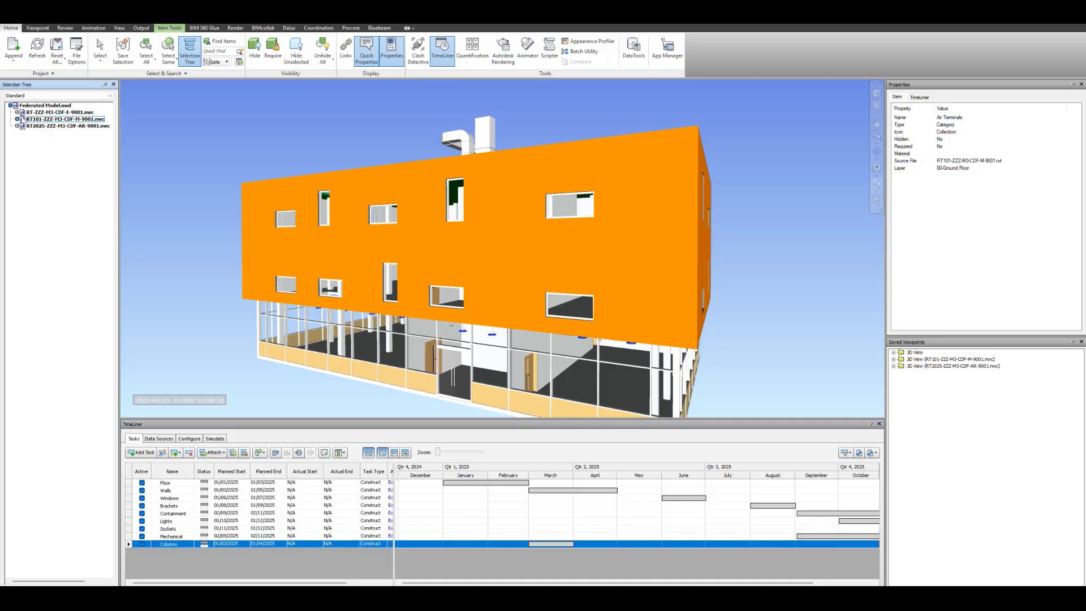
left_click(13, 120)
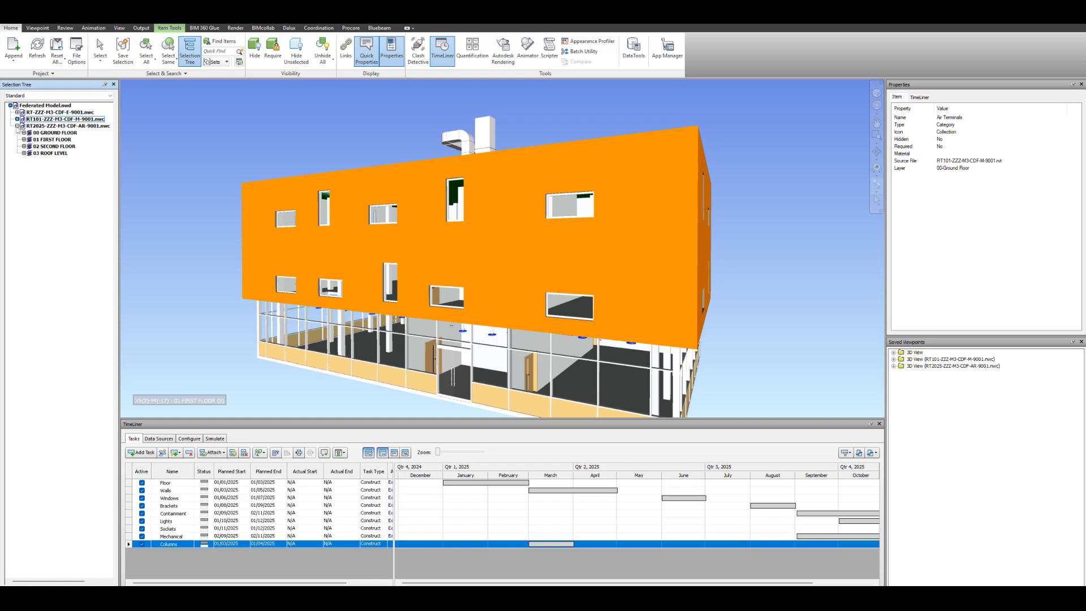
left_click(23, 132)
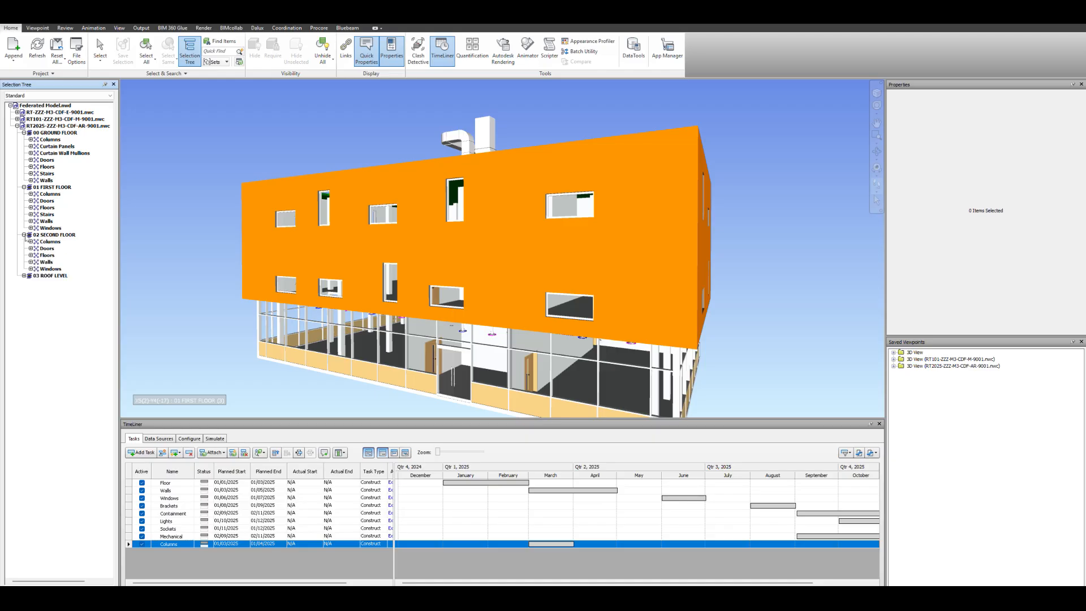
left_click(22, 275)
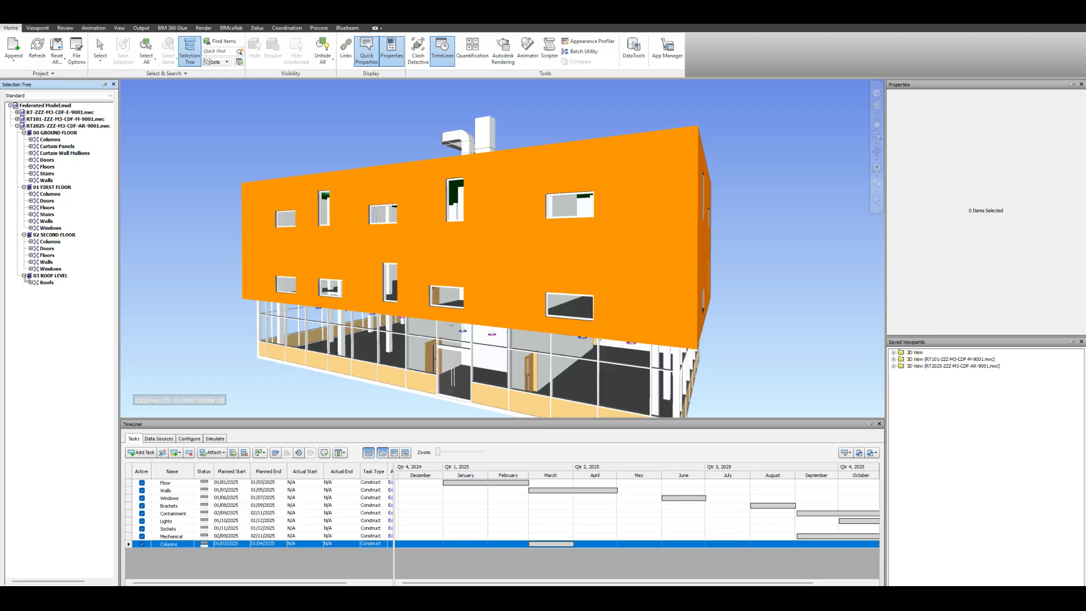
left_click(49, 241)
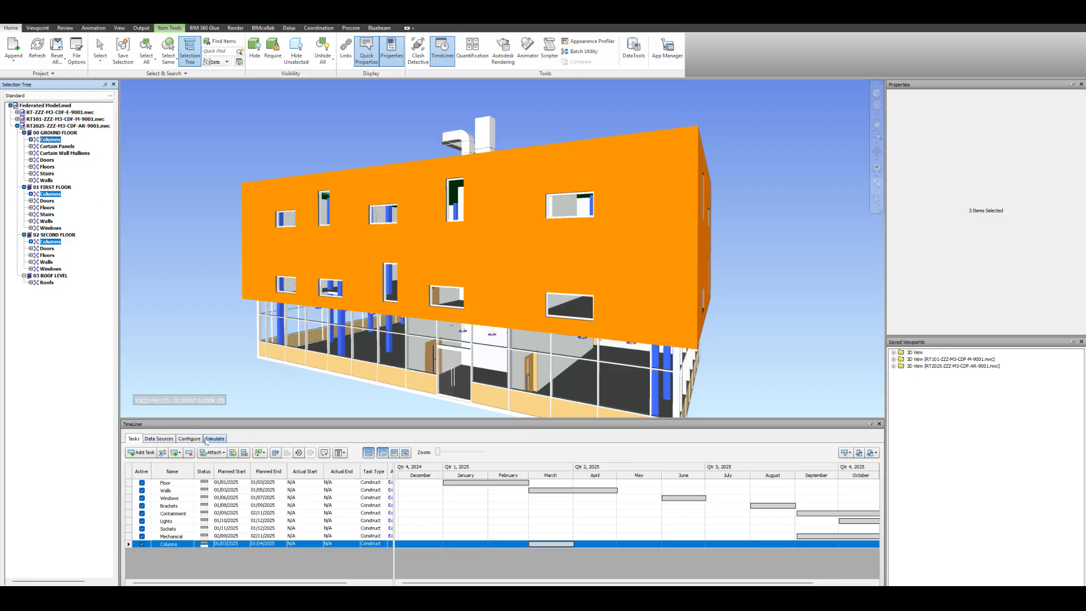
left_click(221, 452)
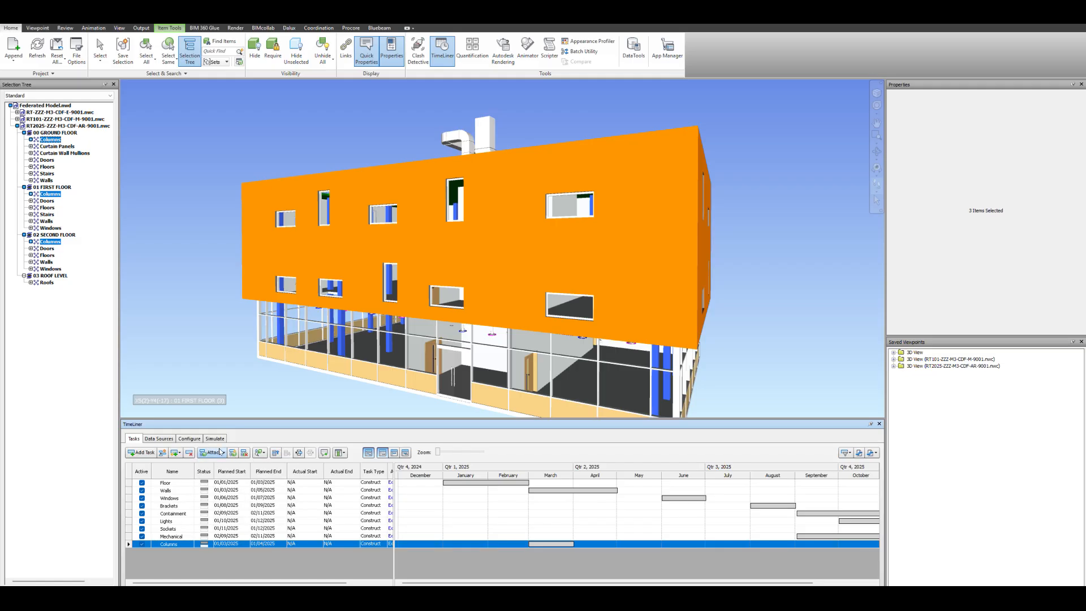
left_click(214, 438)
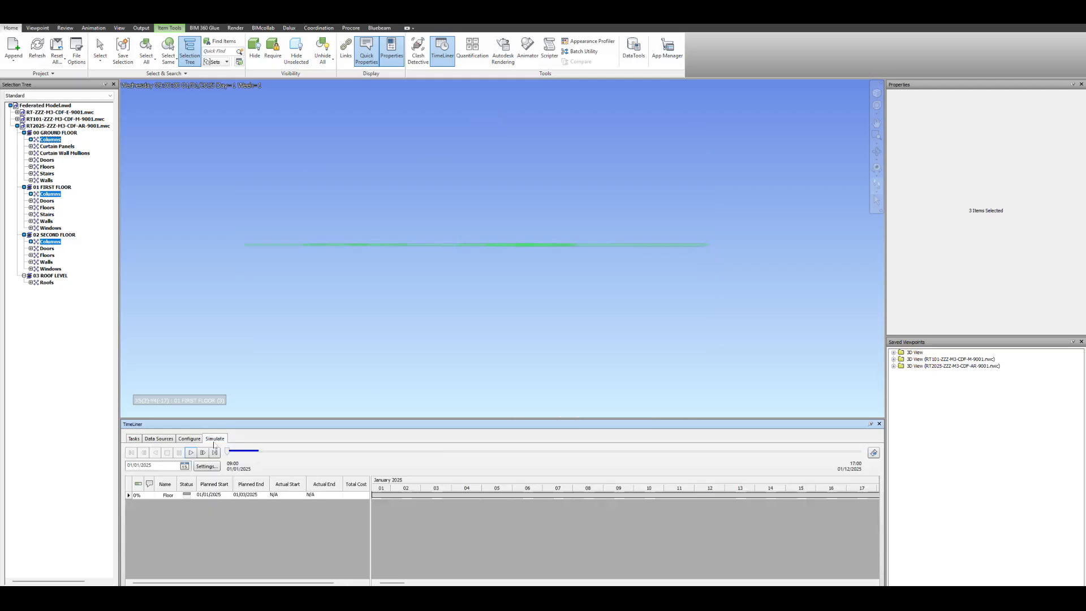
- Play the simulation from 01/01/2025 through to the 01/12/2025 finish
left_click(190, 453)
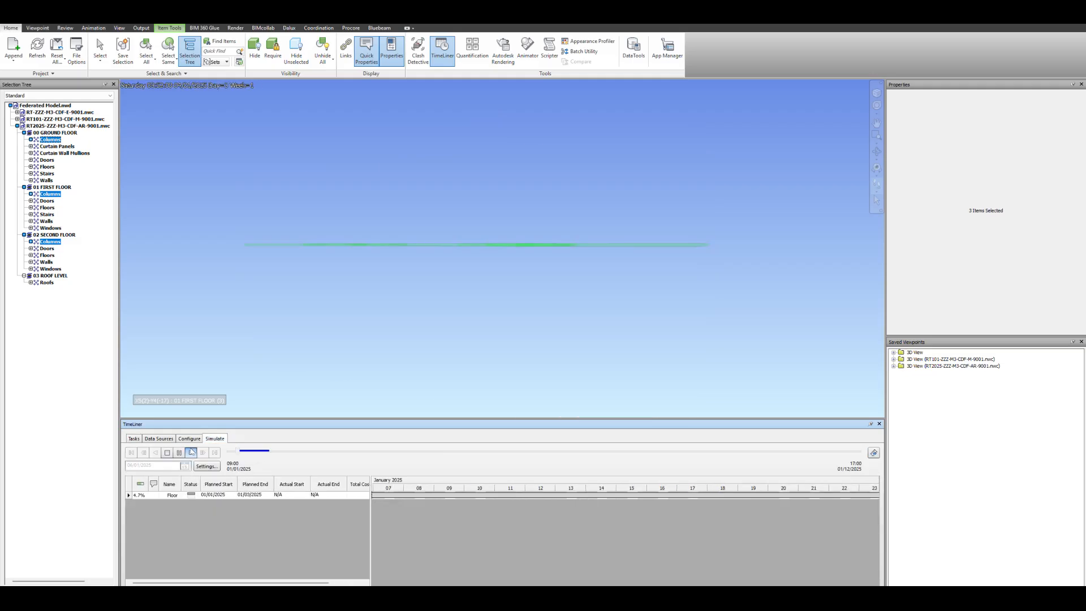
left_click(190, 453)
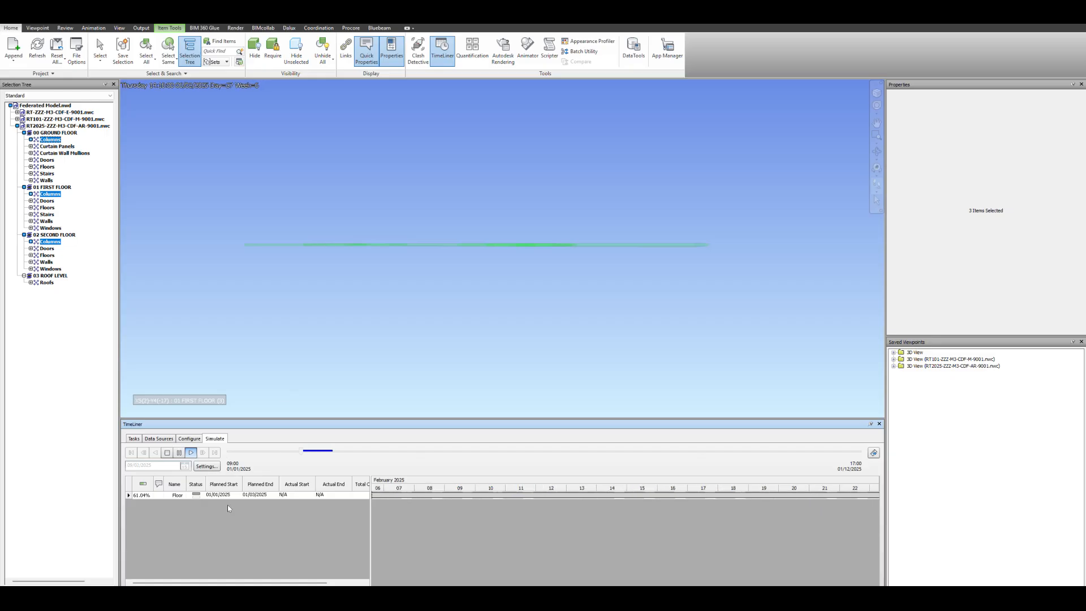
left_click(191, 452)
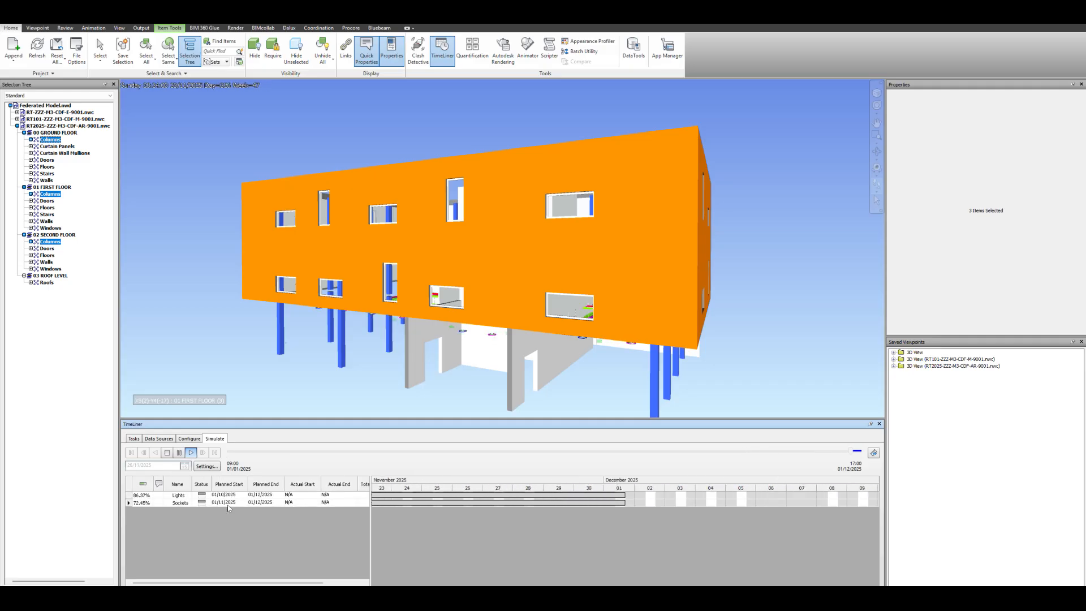
left_click(190, 452)
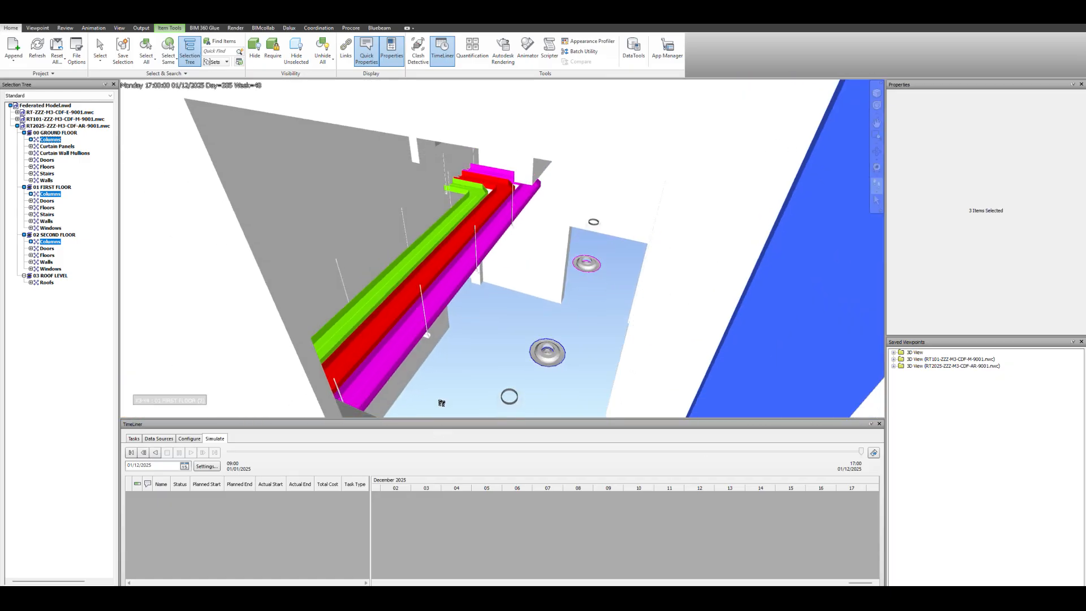
- Orbit inside the first floor, rewind to January 2025 and replay to 01/12/2025
left_click_drag(441, 404, 404, 350)
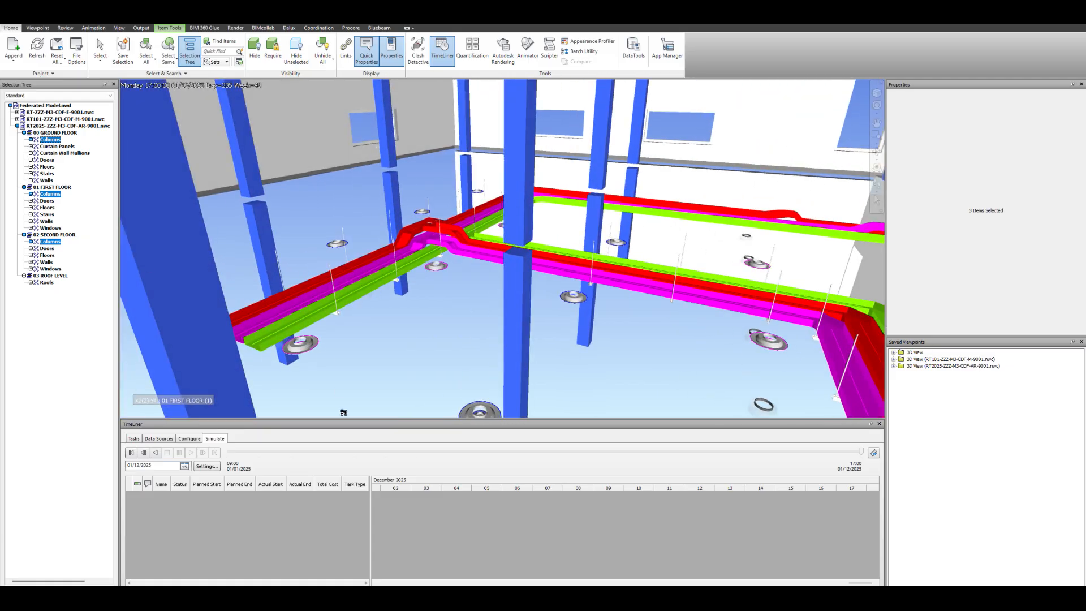
left_click(143, 453)
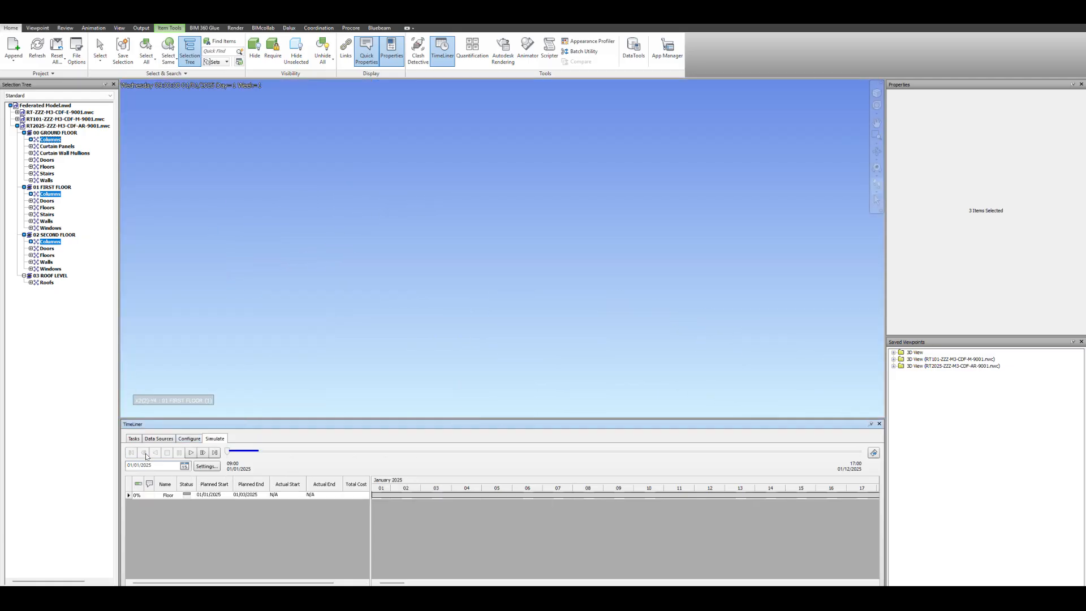
left_click(190, 453)
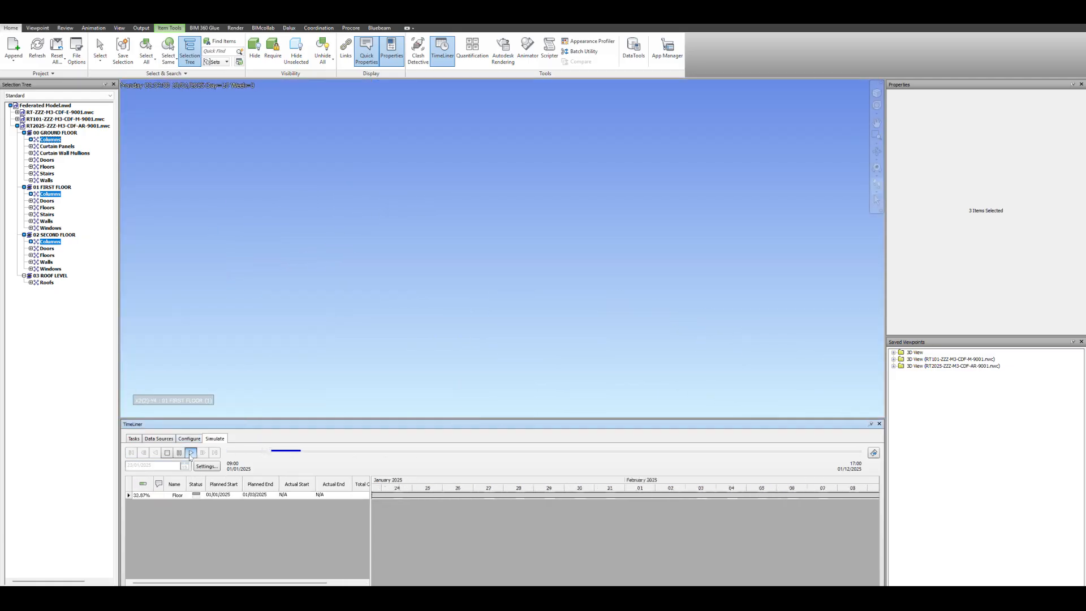
left_click(190, 452)
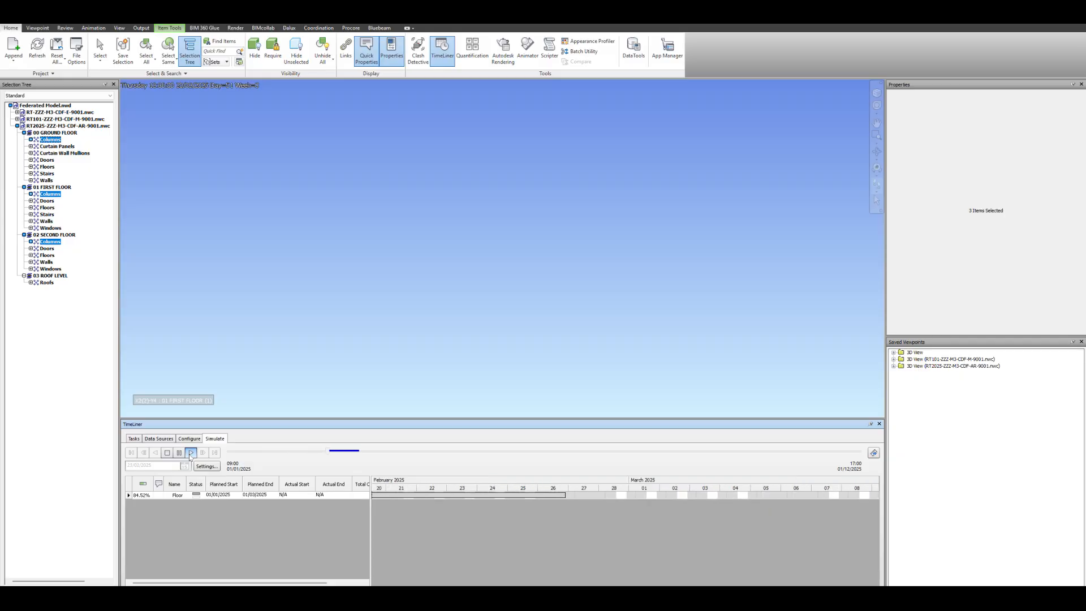
left_click(190, 452)
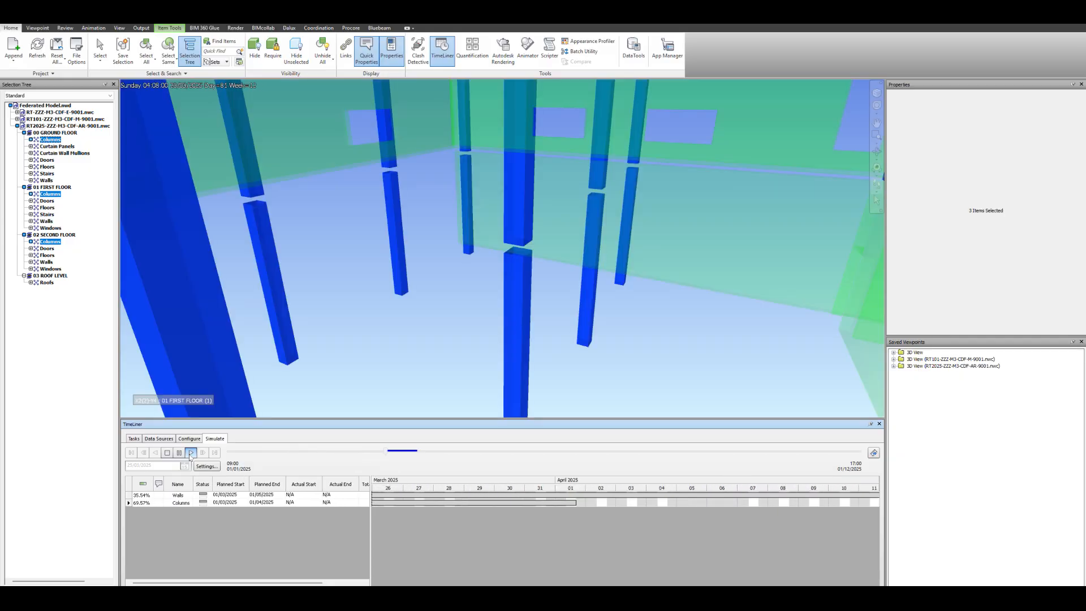
left_click(191, 453)
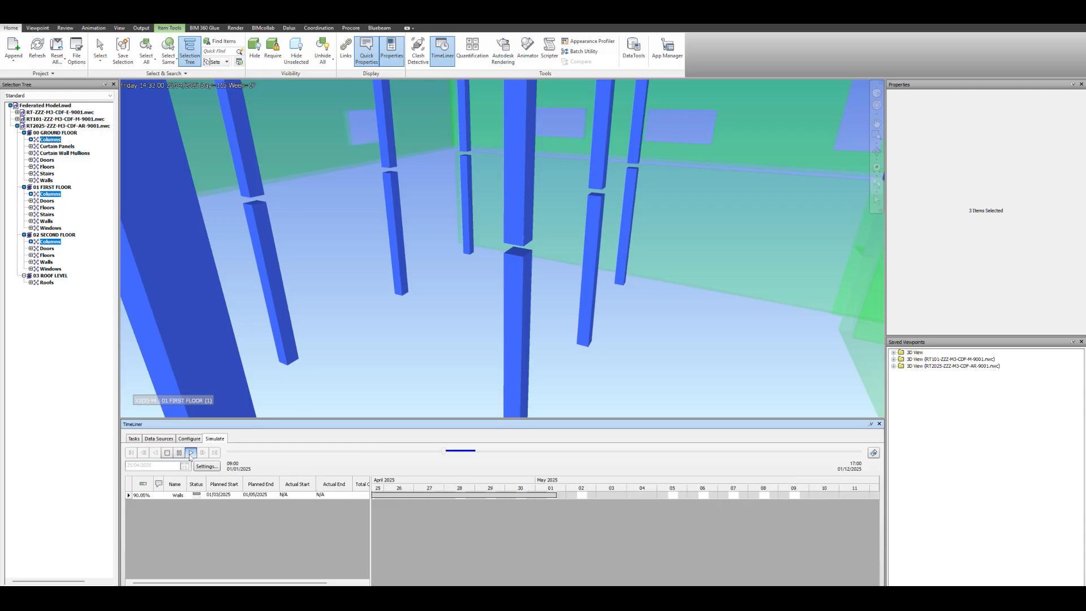
left_click(190, 453)
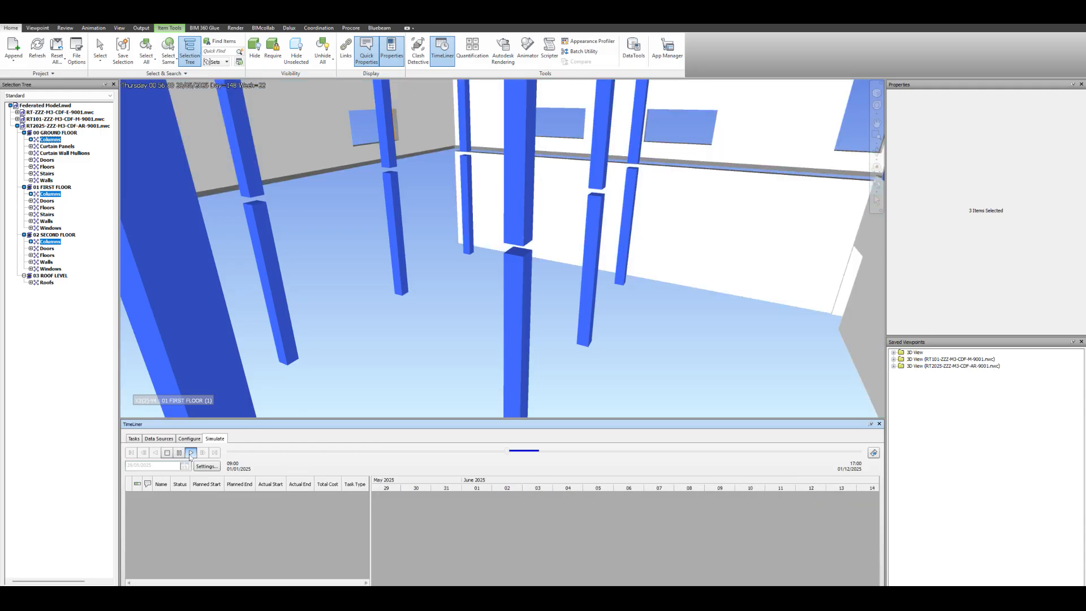
left_click(190, 453)
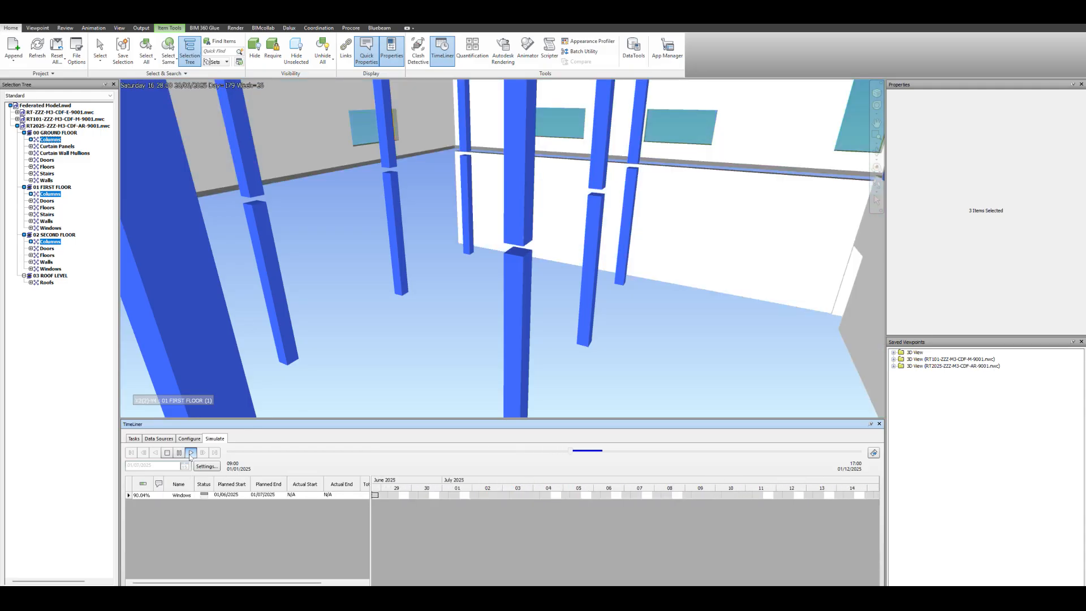
left_click(190, 453)
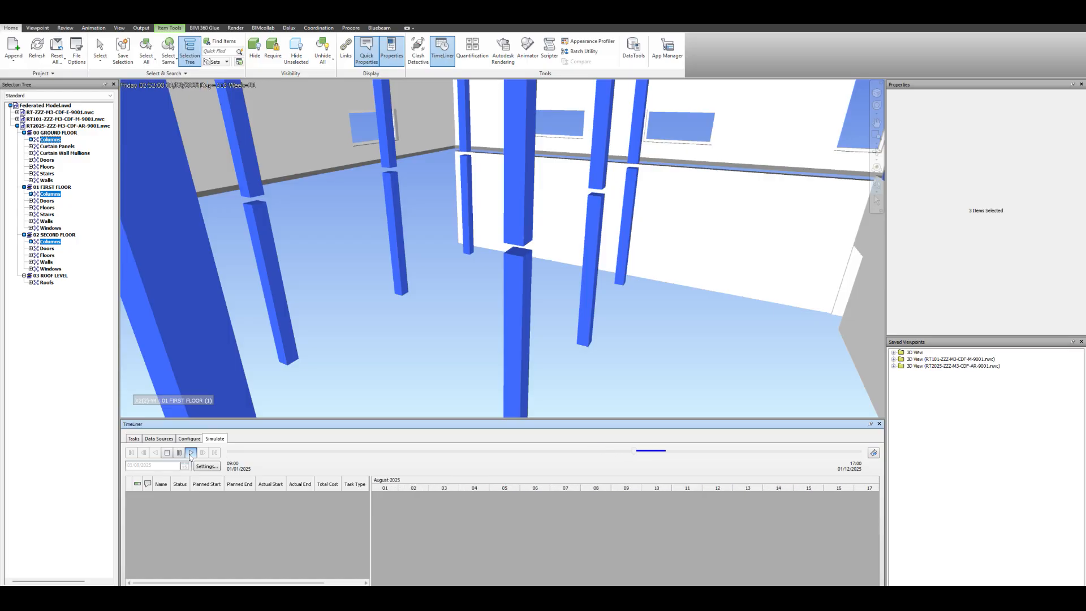
left_click(190, 453)
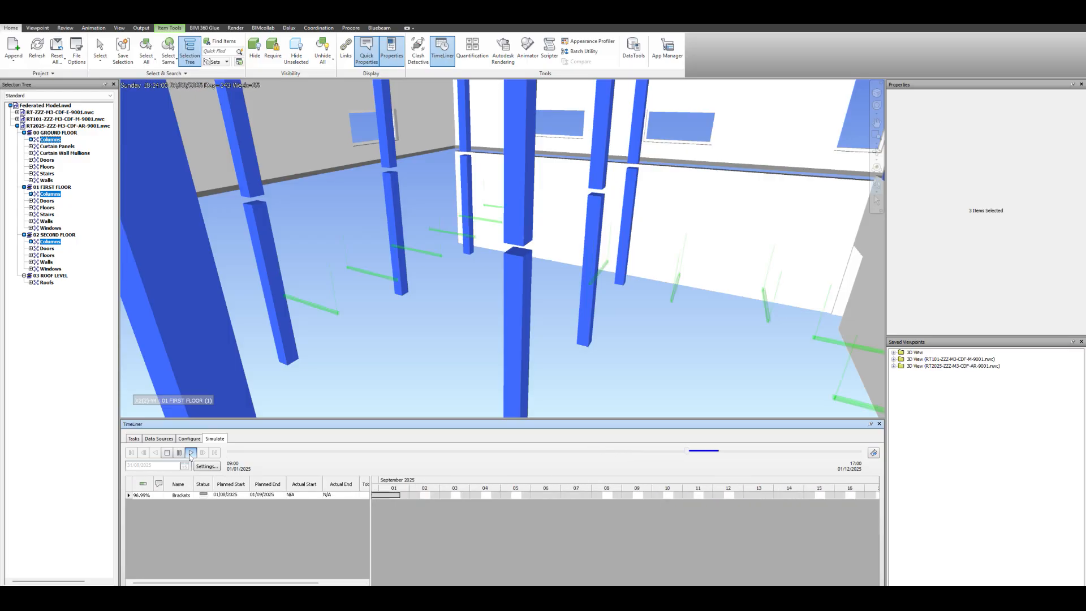
left_click(191, 453)
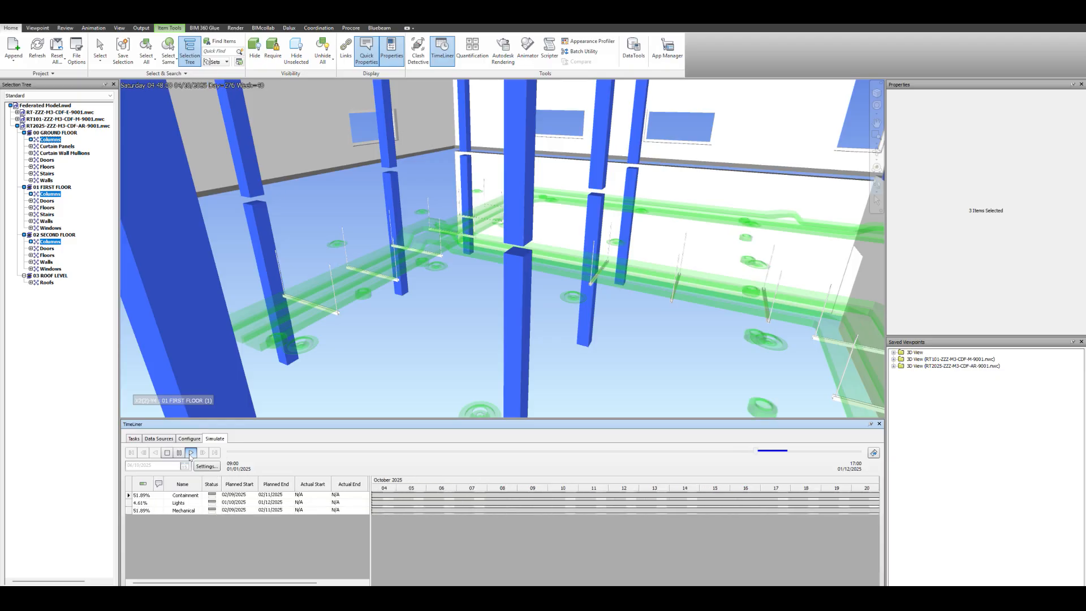
left_click(191, 453)
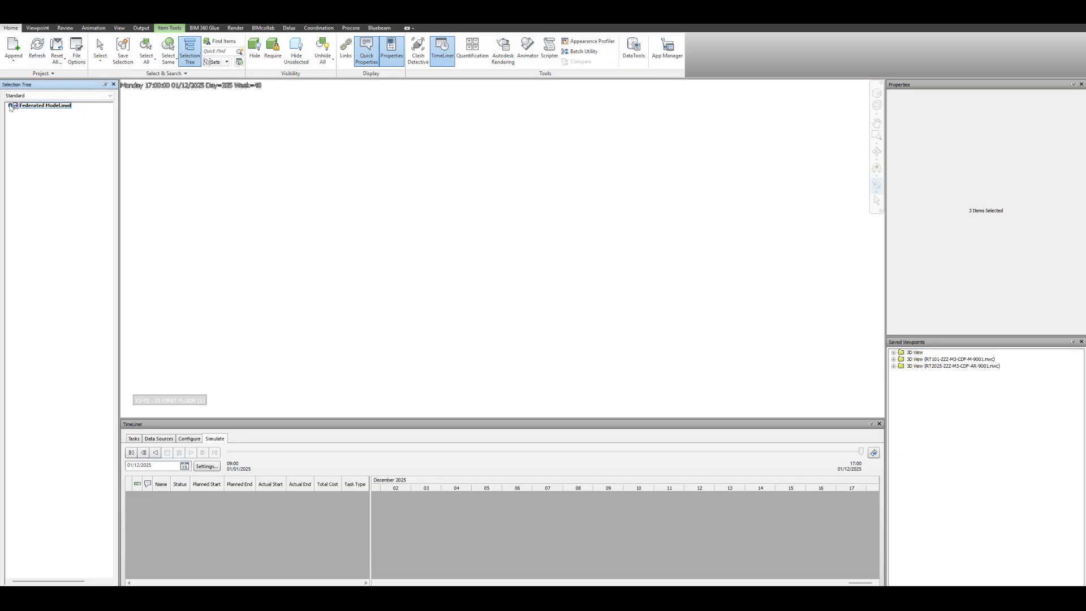
- Hide the AR .nwc architectural model from the Selection Tree and play the TimeLiner simulation
left_click(12, 105)
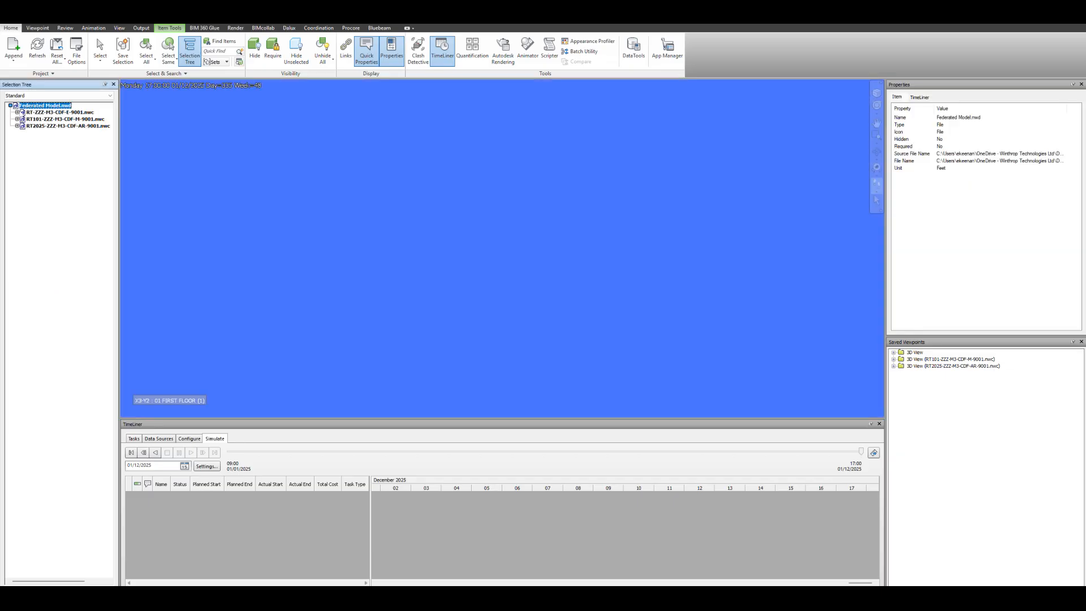
right_click(57, 126)
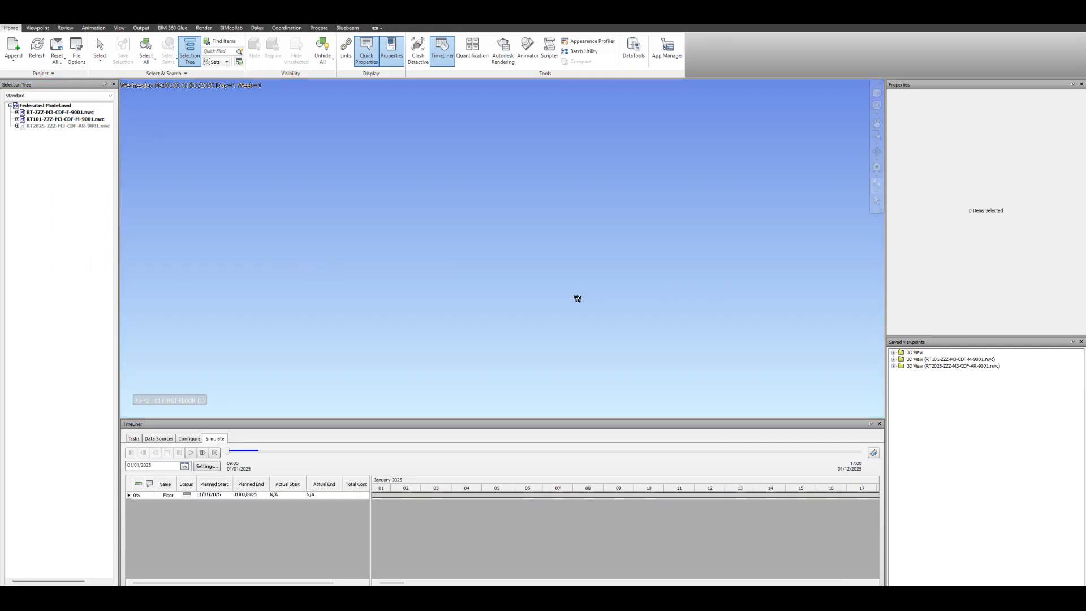
right_click(51, 126)
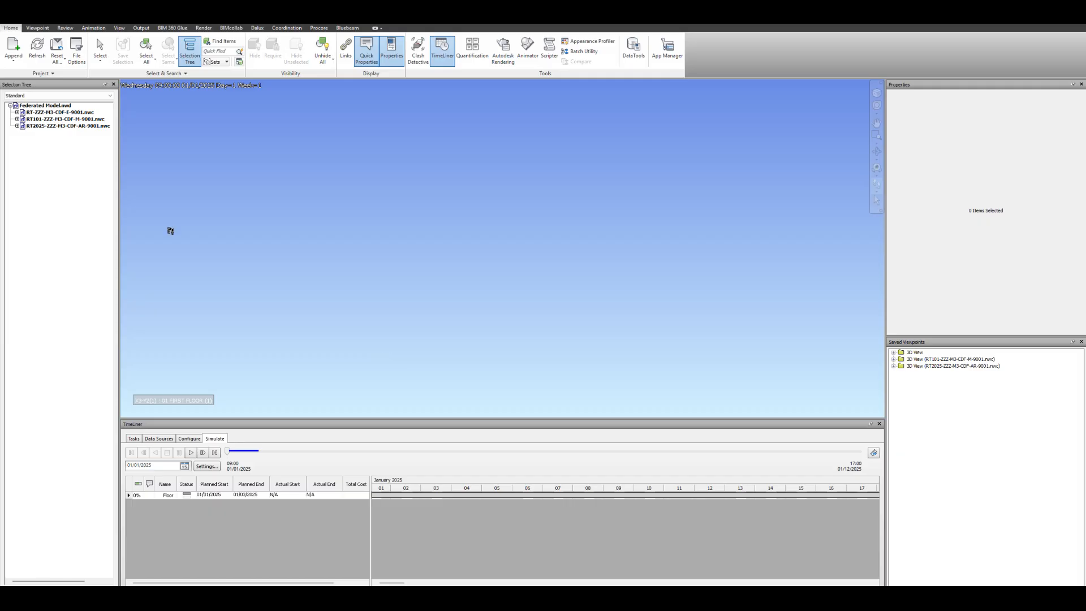
left_click(47, 106)
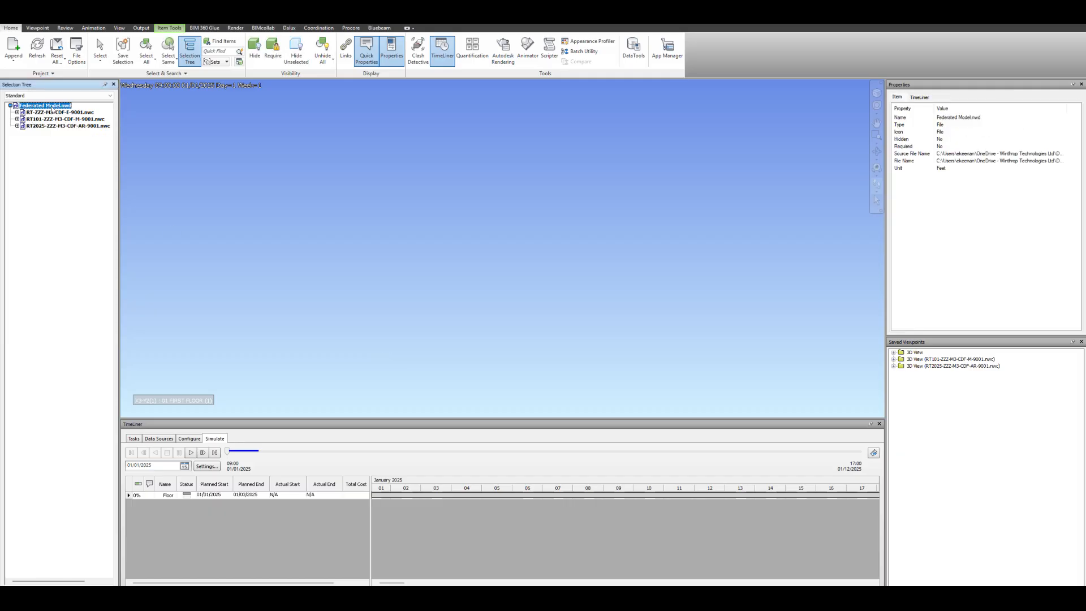
right_click(63, 126)
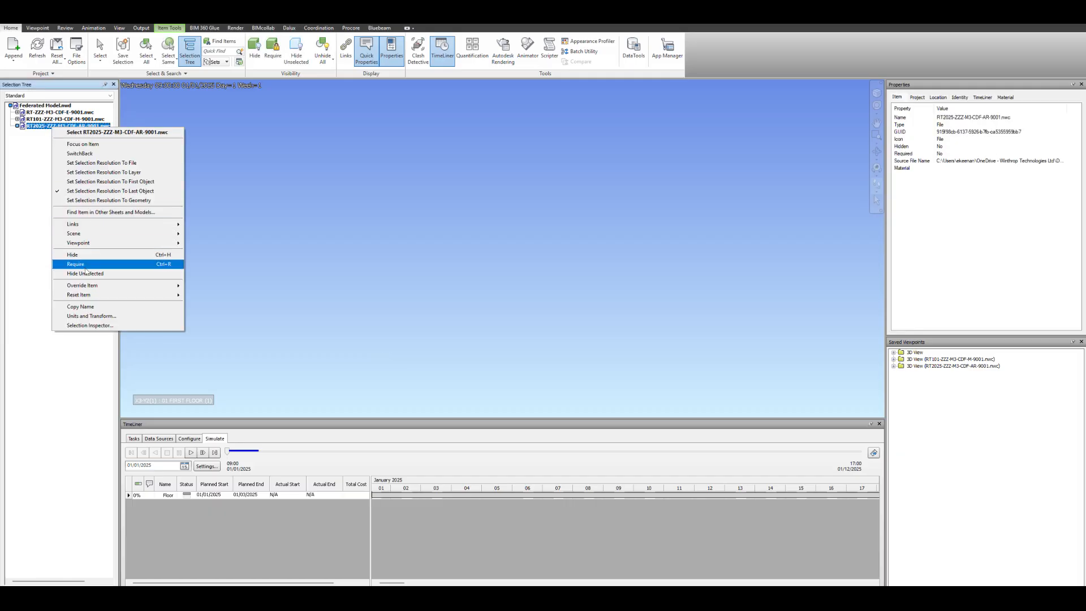
left_click(71, 254)
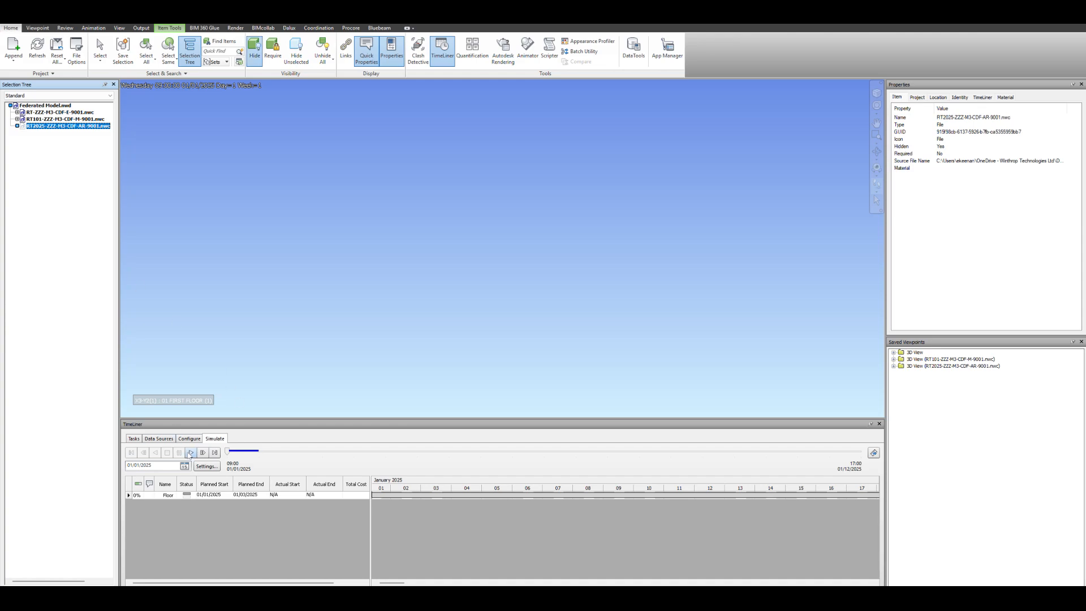
left_click(192, 452)
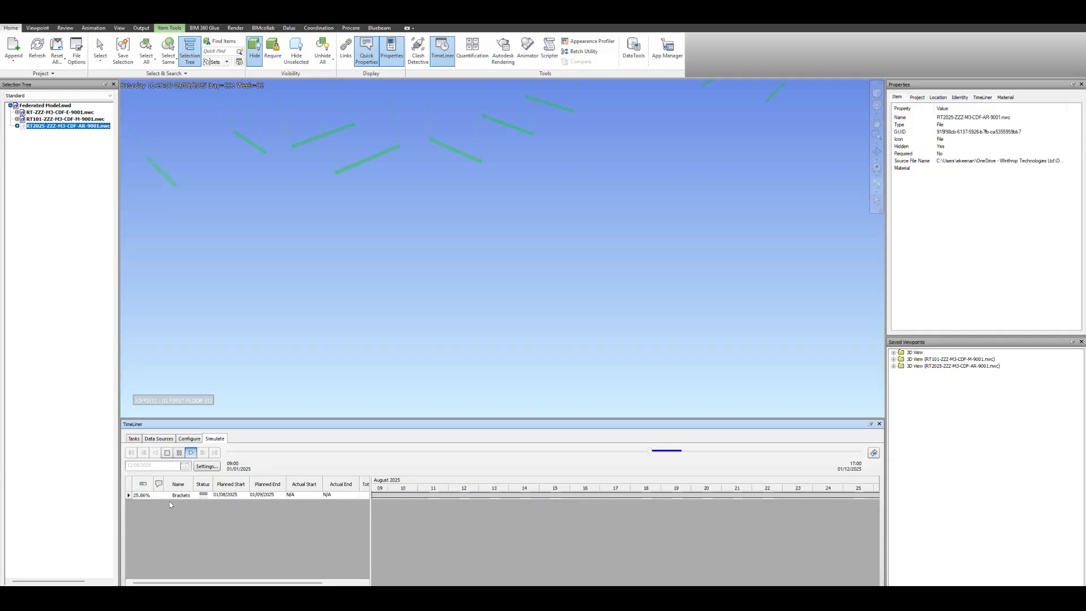
- Rewind the TimeLiner simulation to January and replay it until the August 2025 brackets appear
left_click(190, 453)
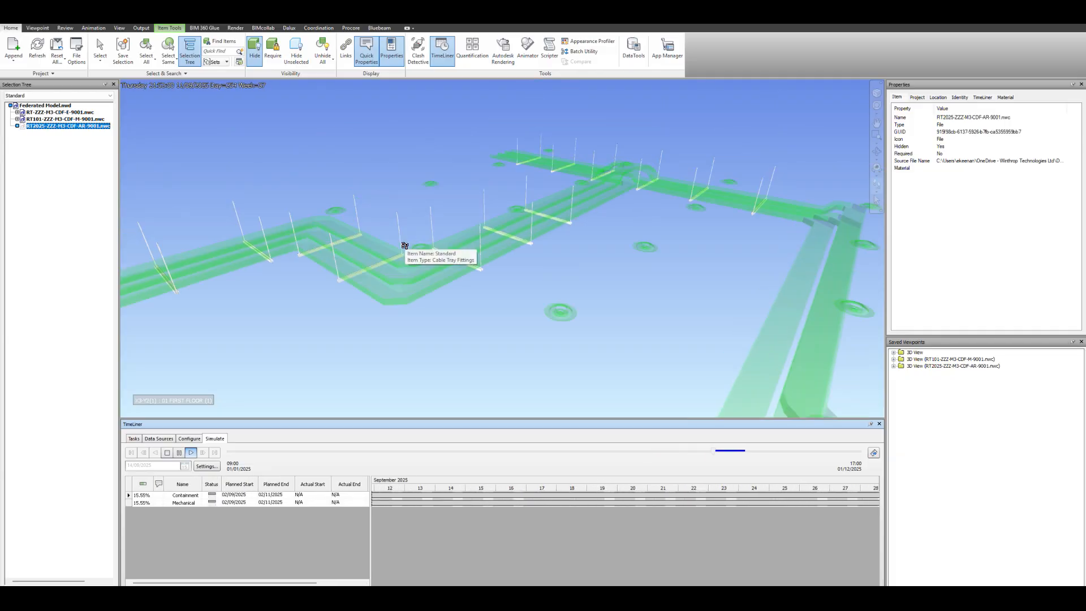
left_click(191, 452)
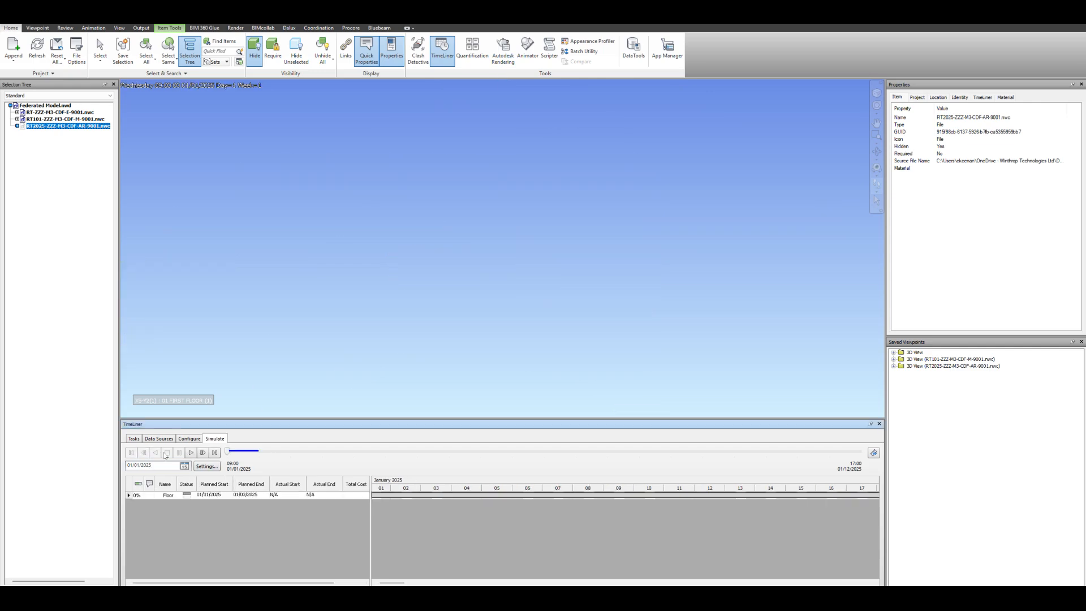
left_click(191, 453)
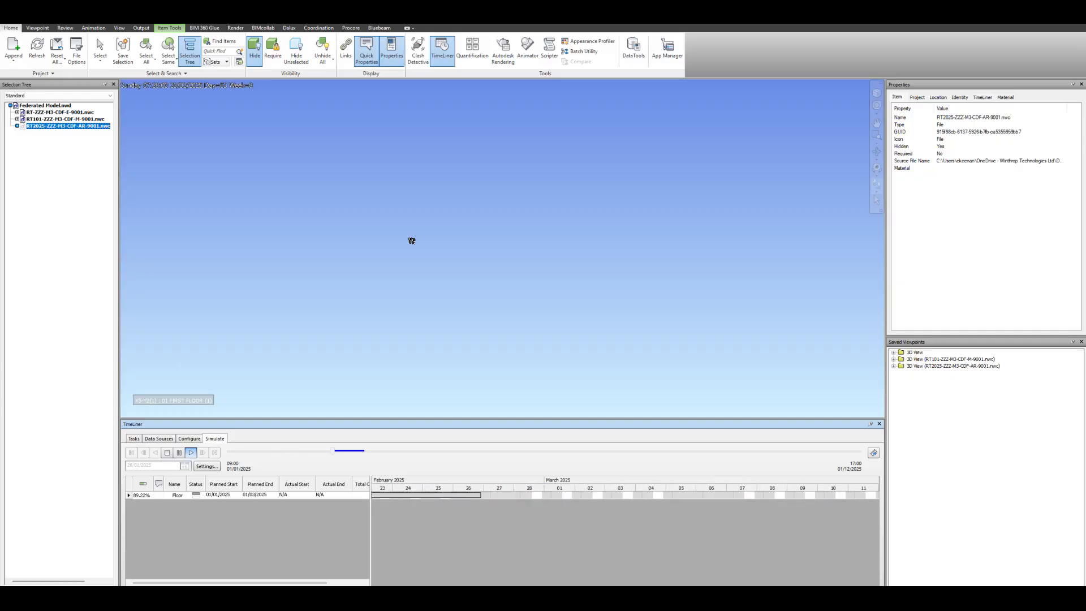
left_click(193, 453)
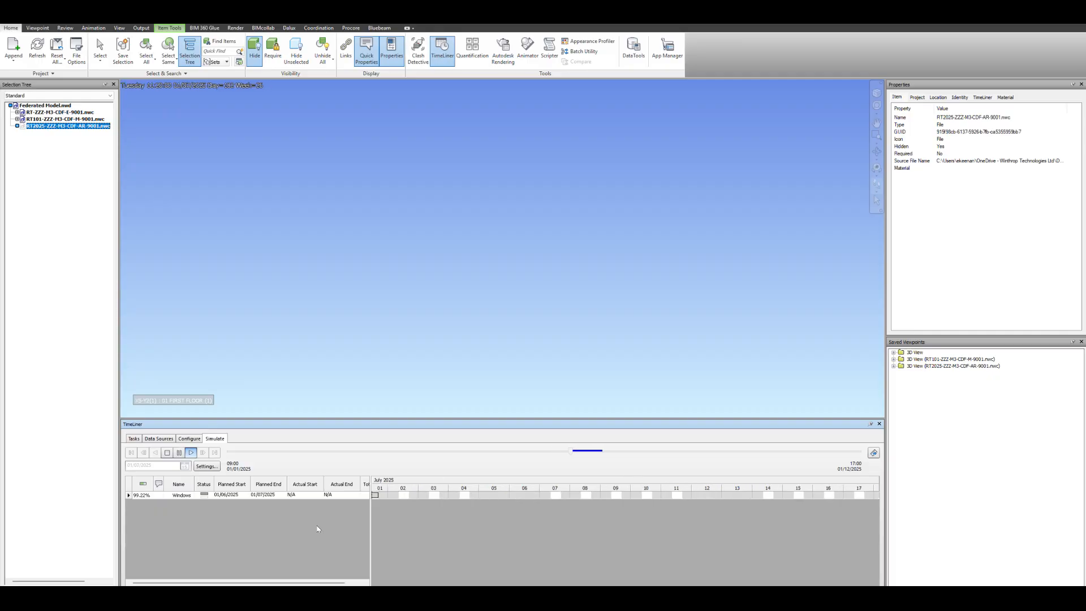
left_click(190, 454)
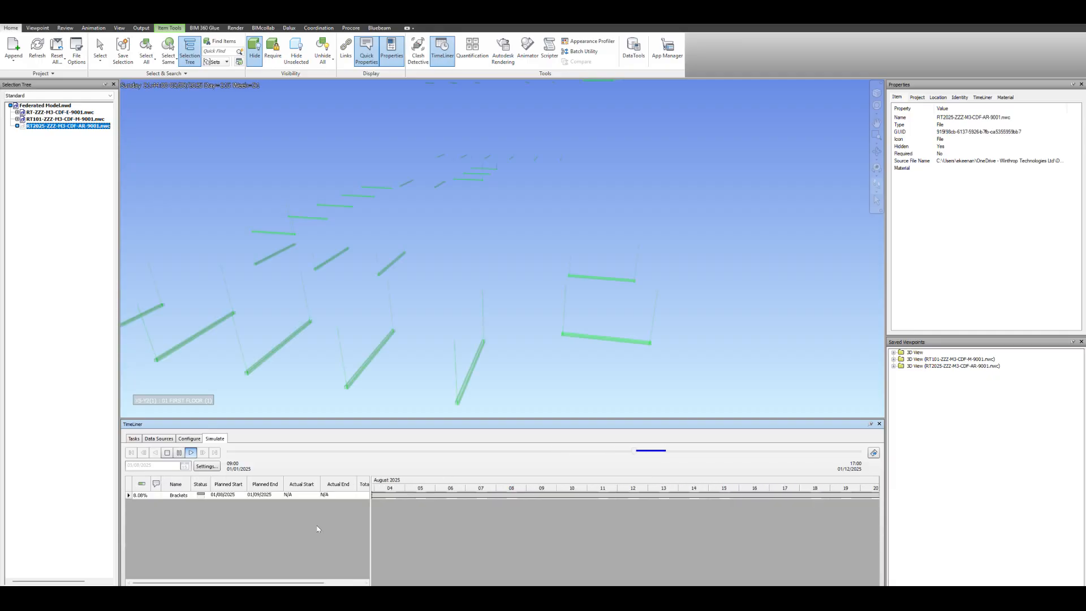